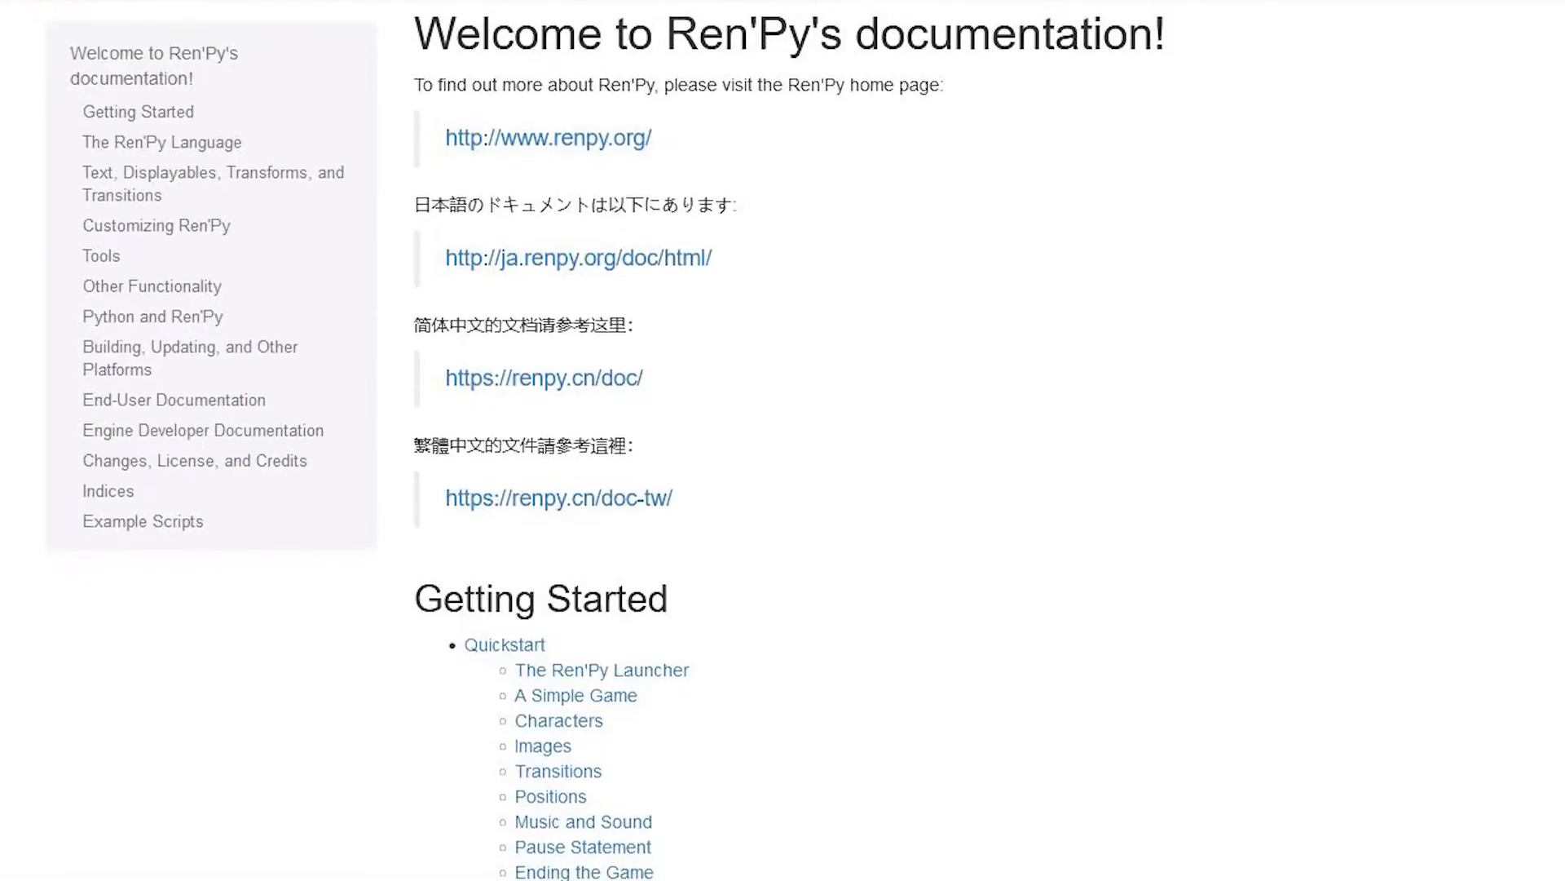
- Scroll the Ren'Py docs home page toward the Creator-Defined Displayables page
{"action": "scroll", "scroll_direction": "down", "scroll_amount": 3}
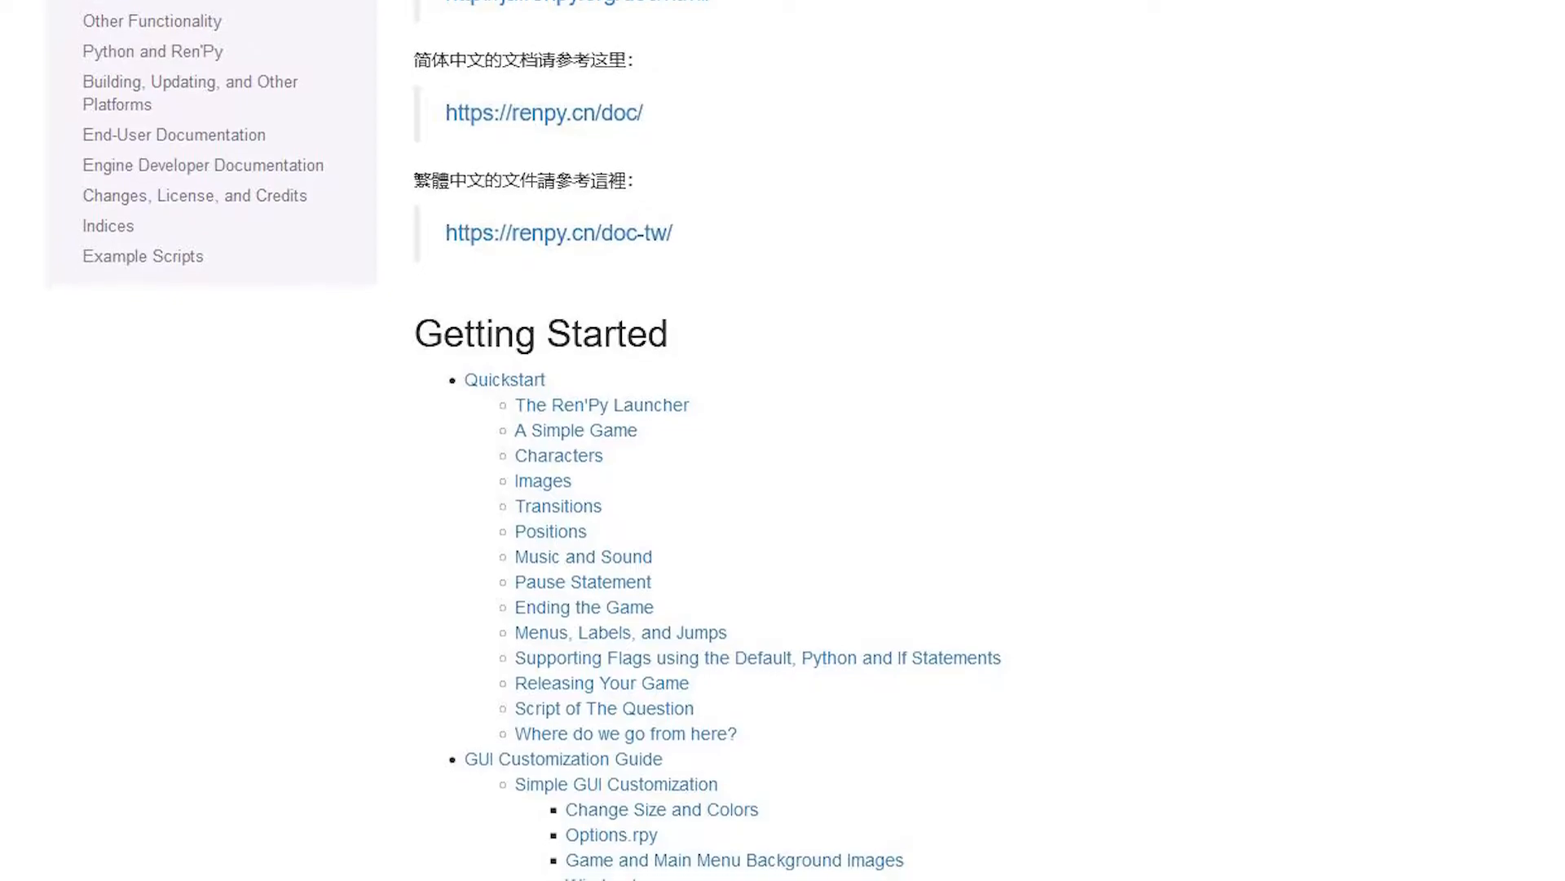
{"action": "scroll", "scroll_direction": "down", "scroll_amount": 3}
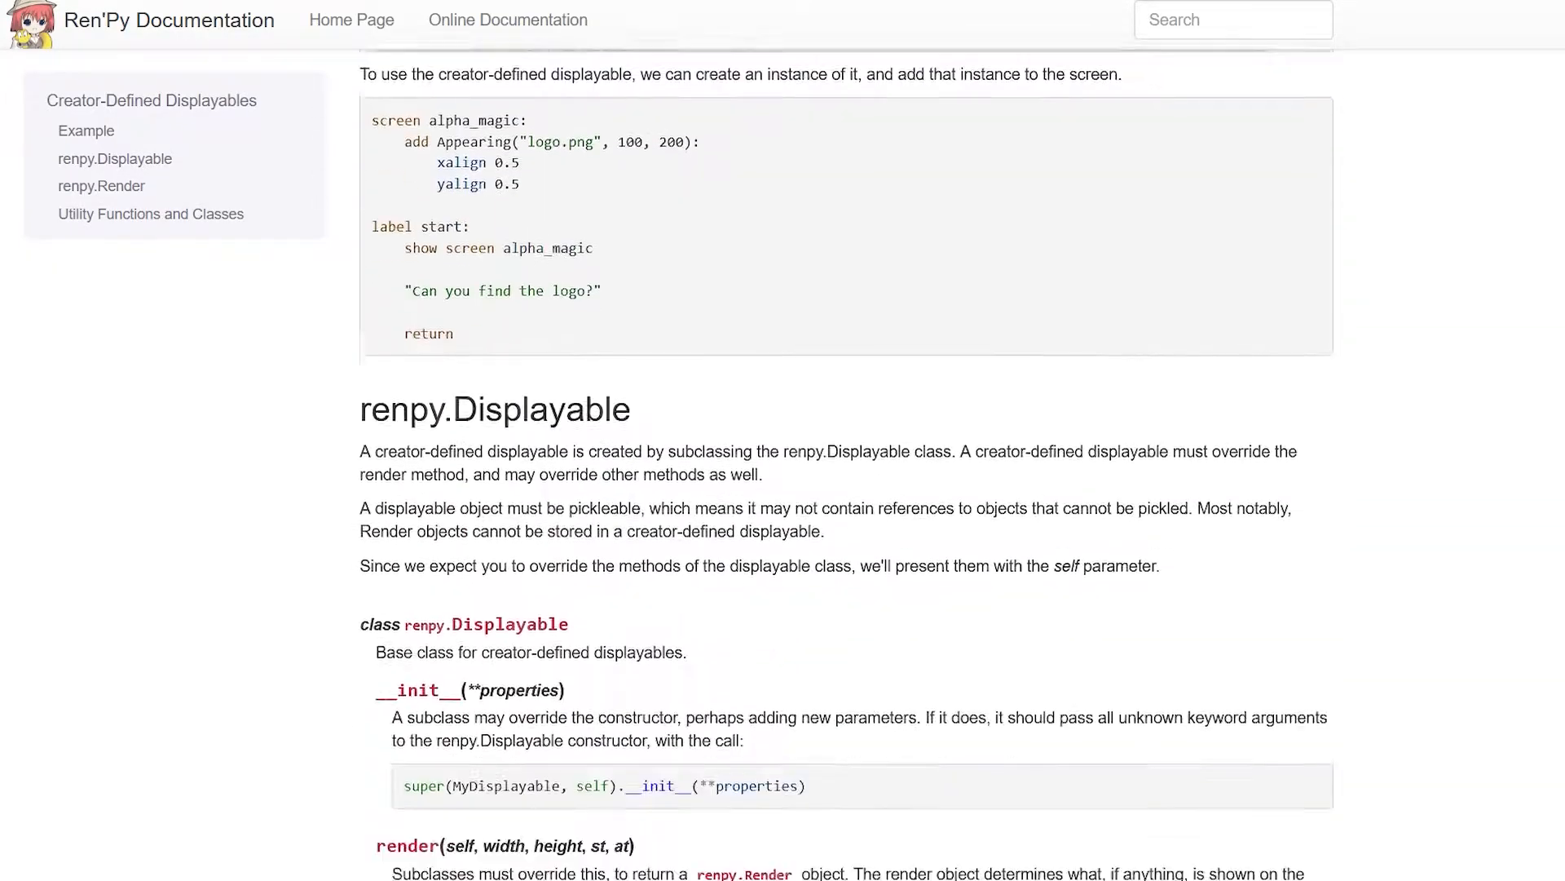
- Read the Appearing example's render and event code, then view indepth_minigame.rpy
{"action": "scroll", "scroll_direction": "down", "scroll_amount": 3}
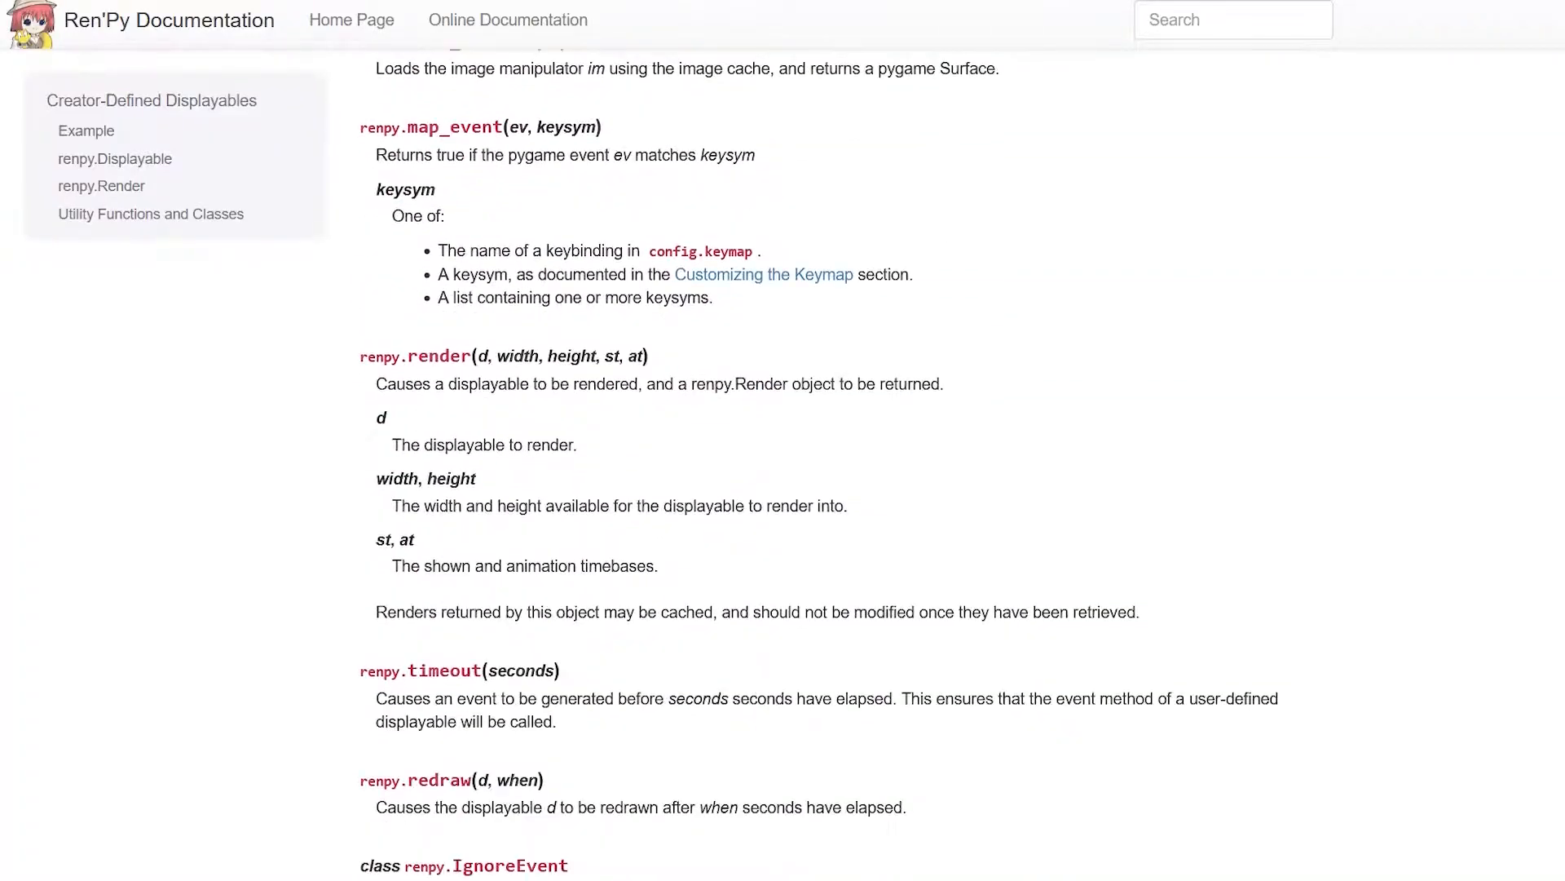
{"action": "left_click", "coordinate": [86, 131]}
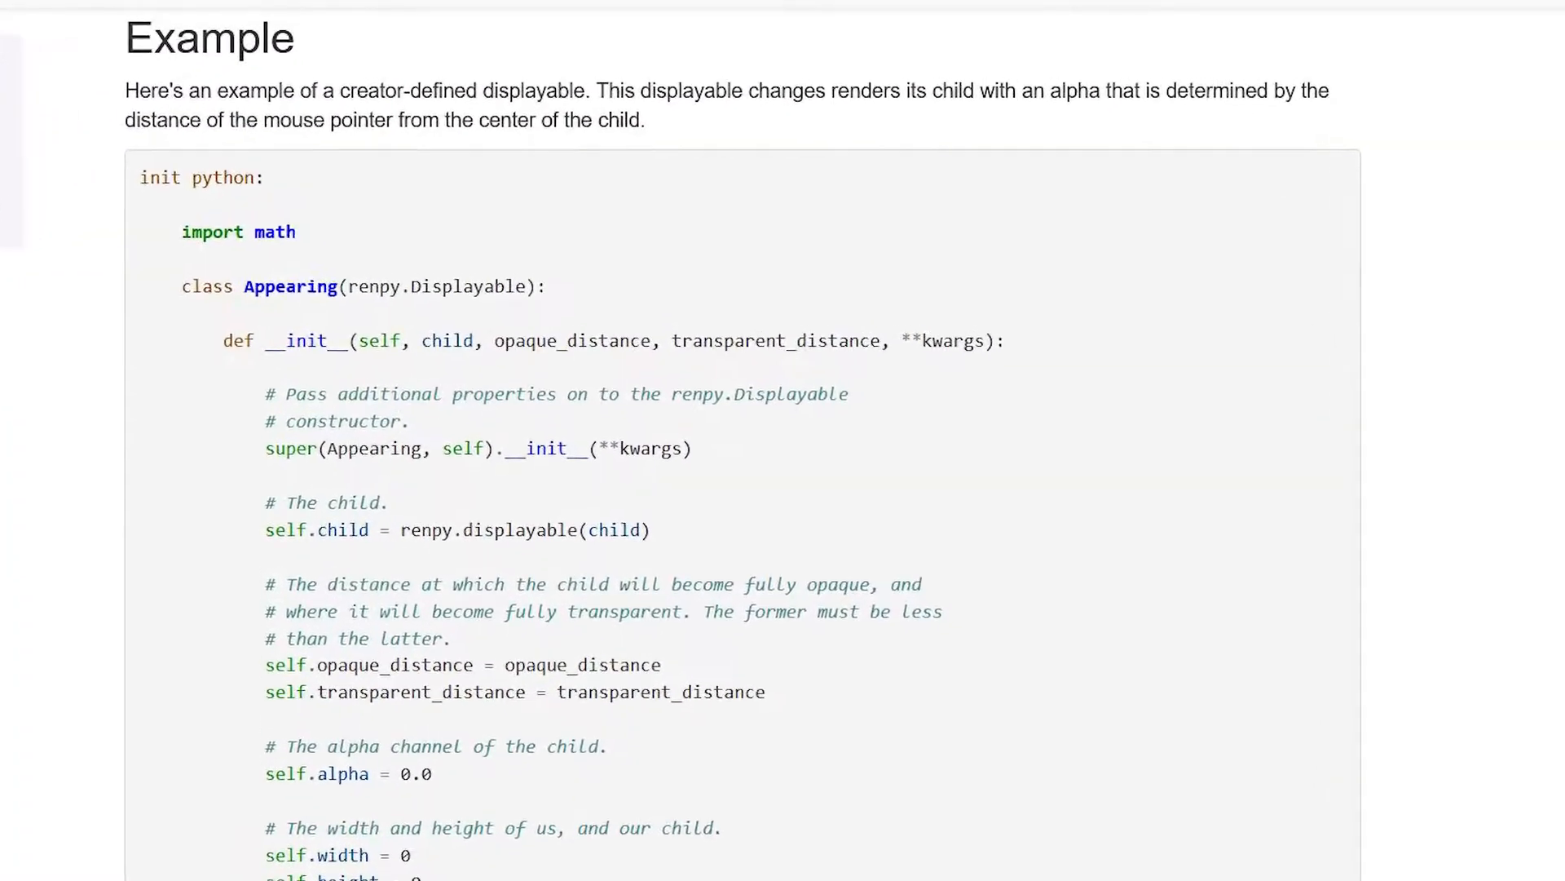
{"action": "scroll", "scroll_direction": "down", "scroll_amount": 3}
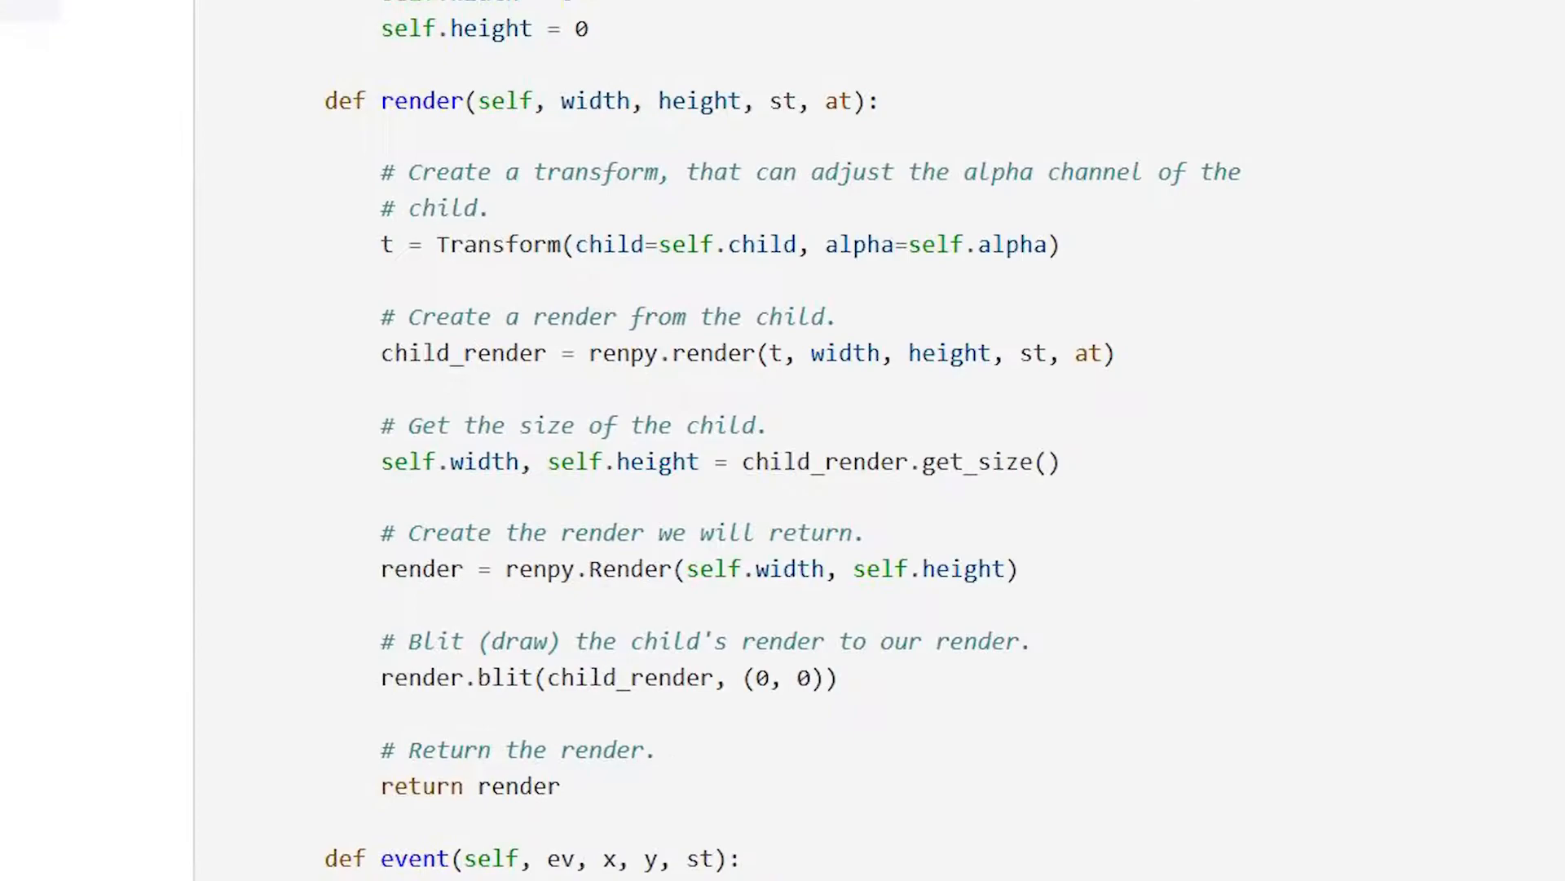
{"action": "scroll", "scroll_direction": "up", "scroll_amount": 3}
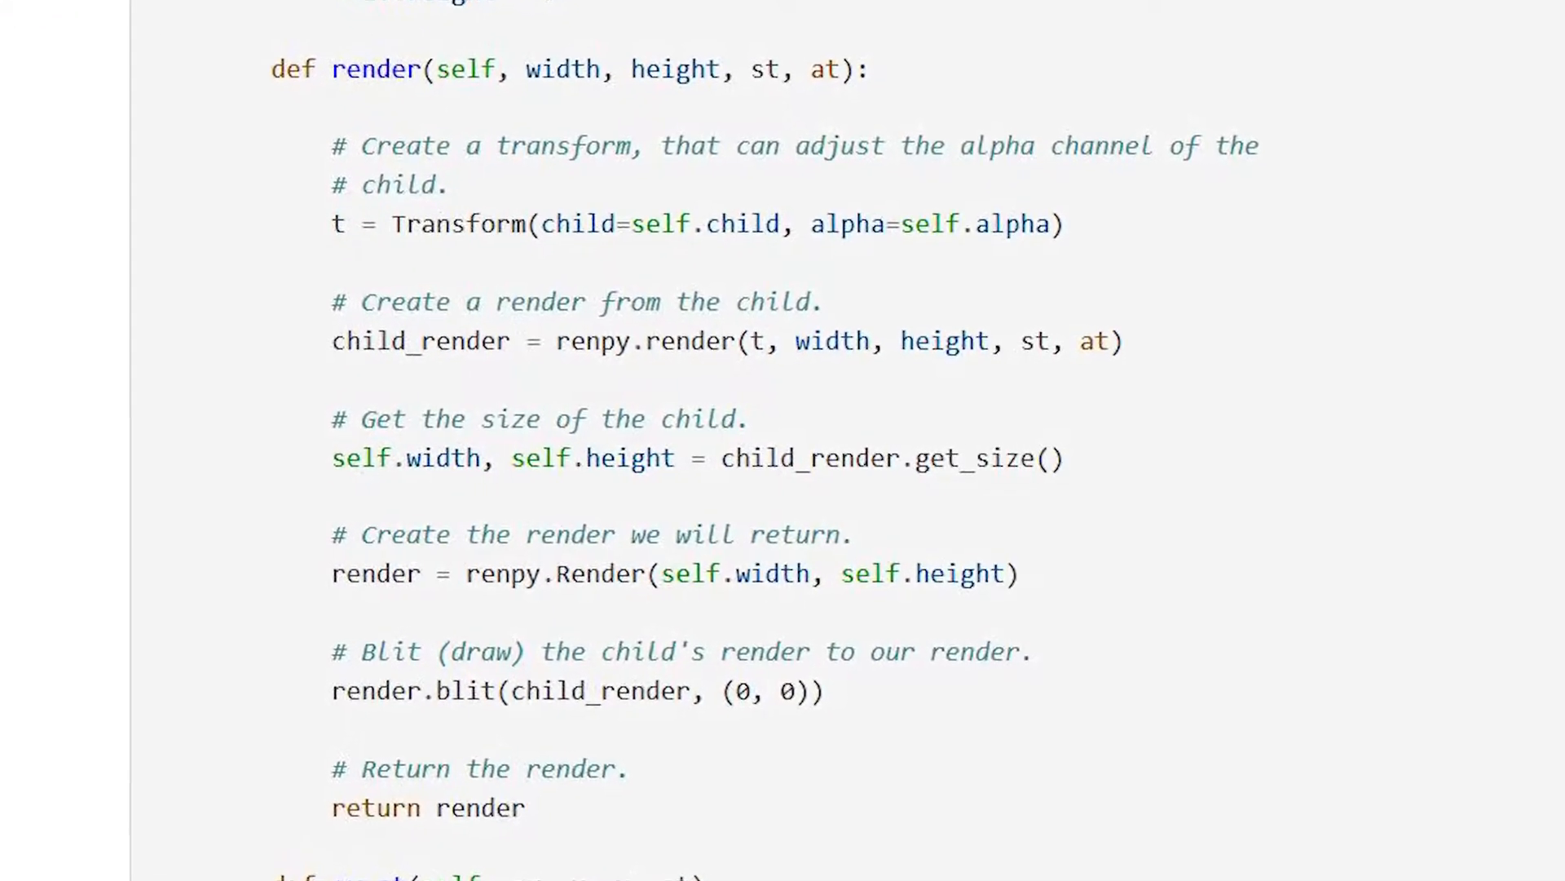
{"action": "scroll", "scroll_direction": "up", "scroll_amount": 3}
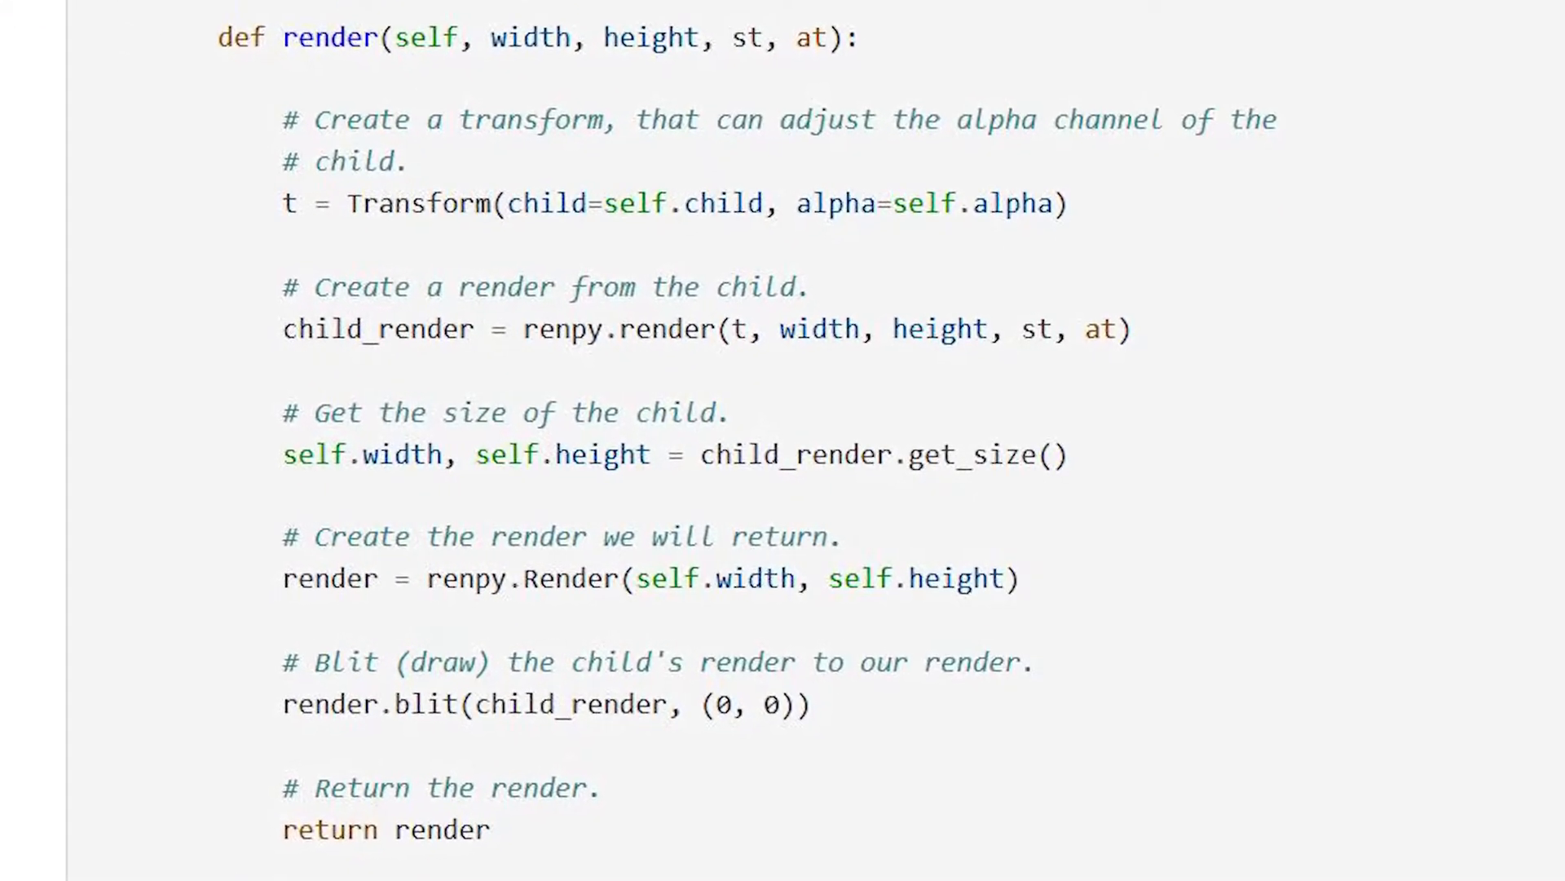
{"action": "scroll", "scroll_direction": "down", "scroll_amount": 3}
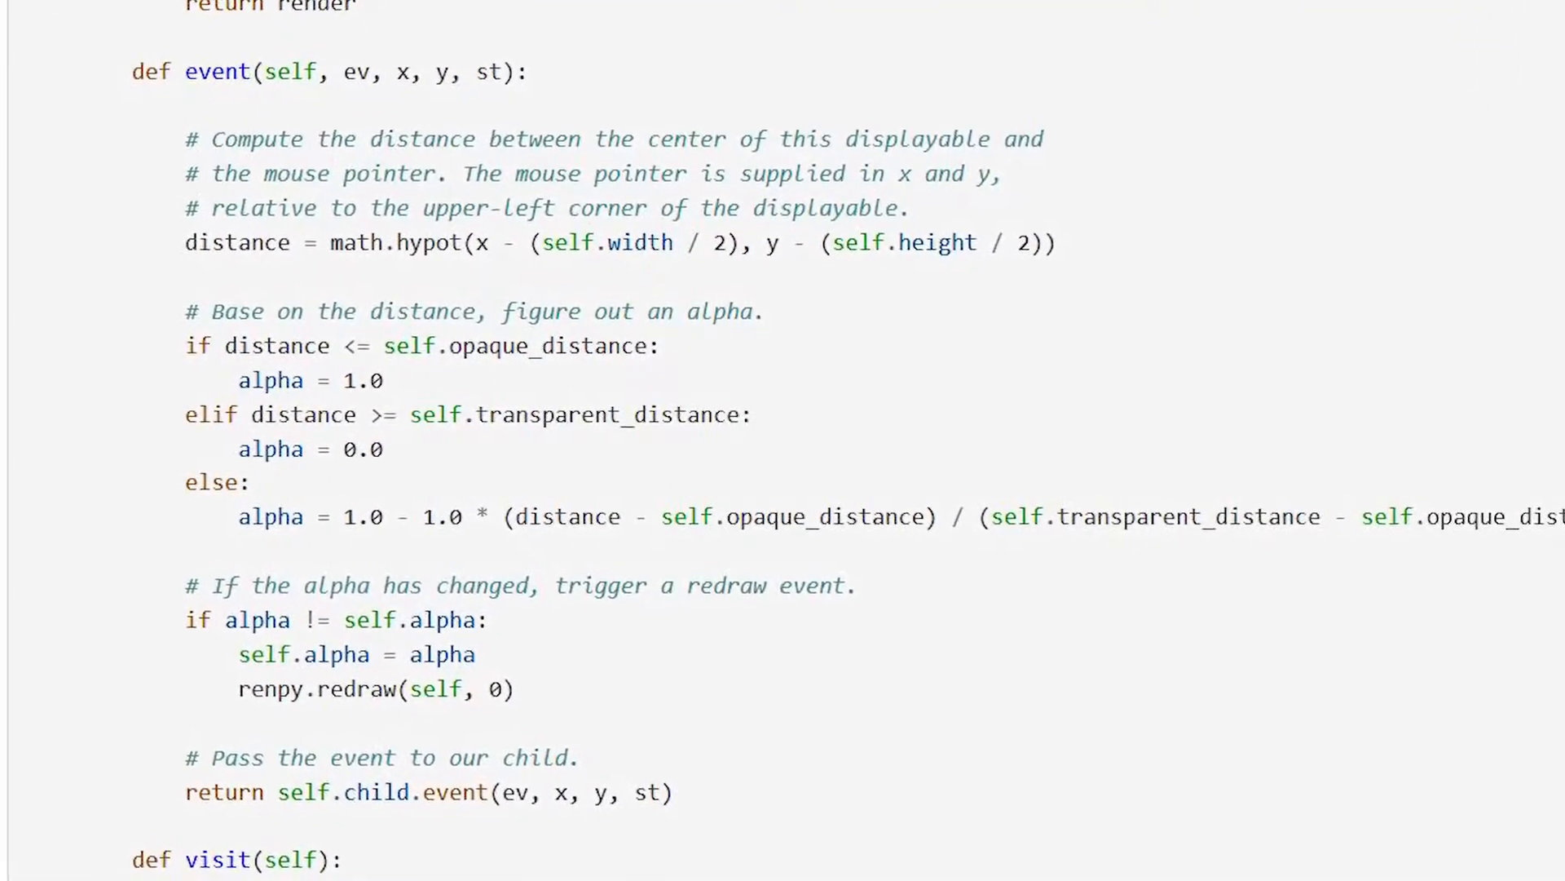
{"action": "scroll", "scroll_direction": "up", "scroll_amount": 3}
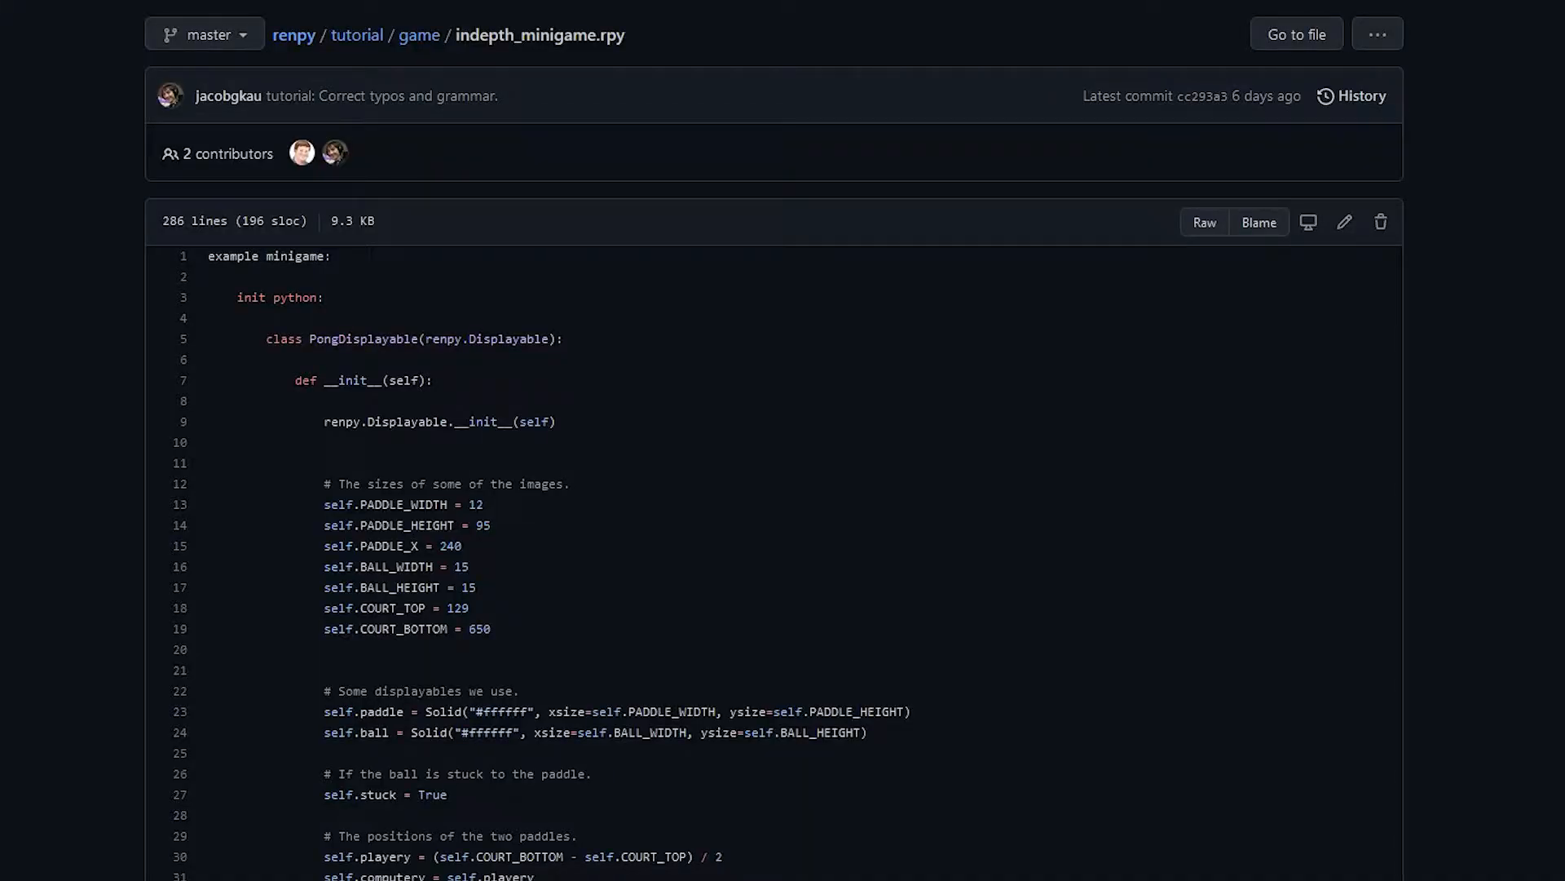
{"action": "scroll", "scroll_direction": "down", "scroll_amount": 3}
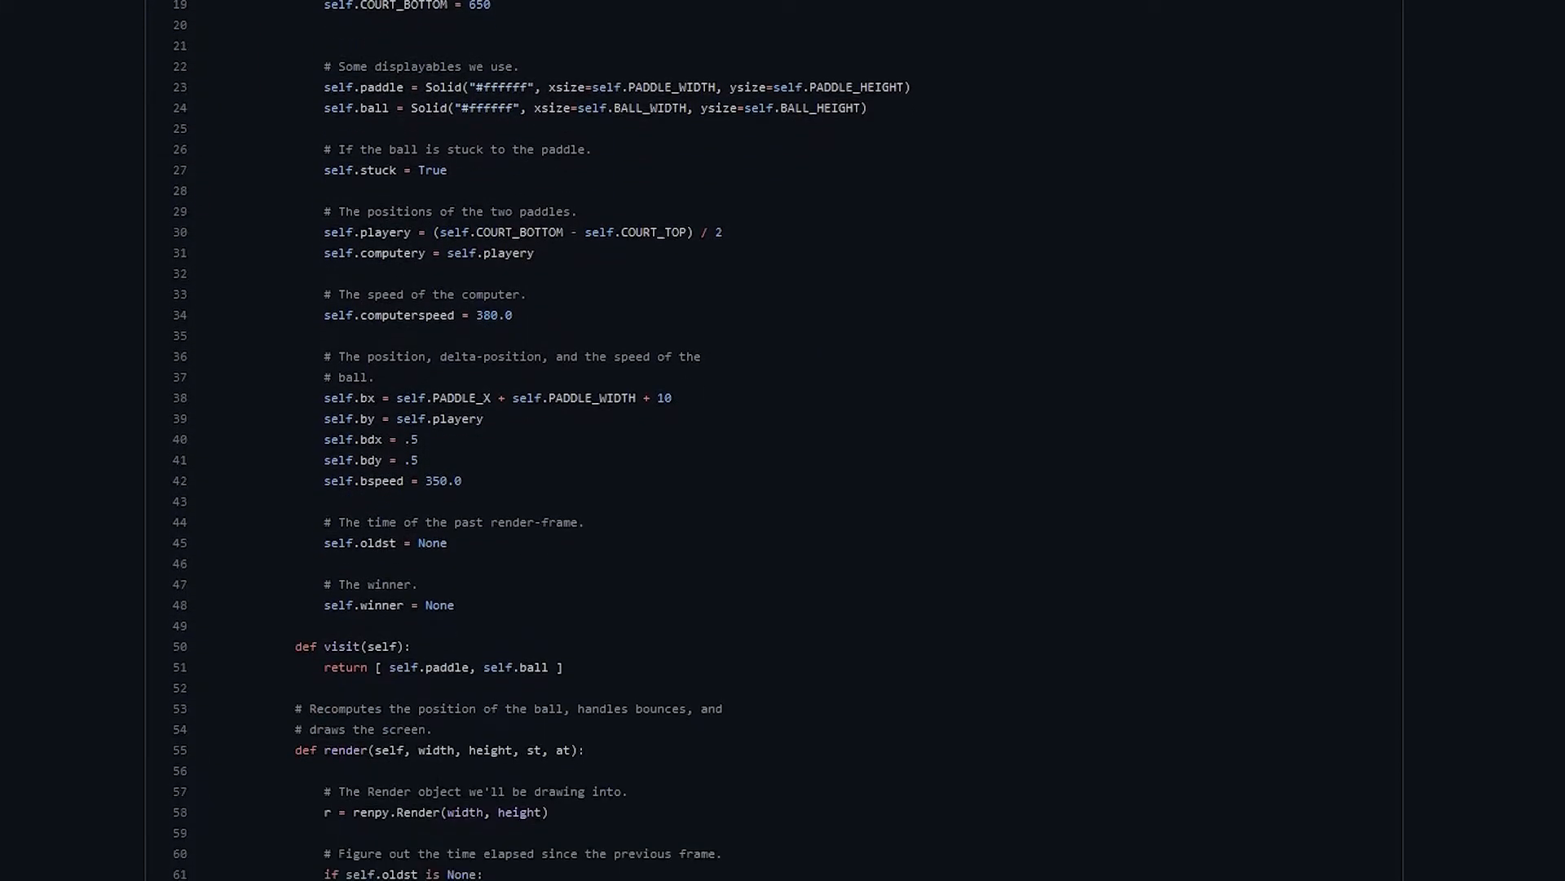
{"action": "scroll", "scroll_direction": "down", "scroll_amount": 3}
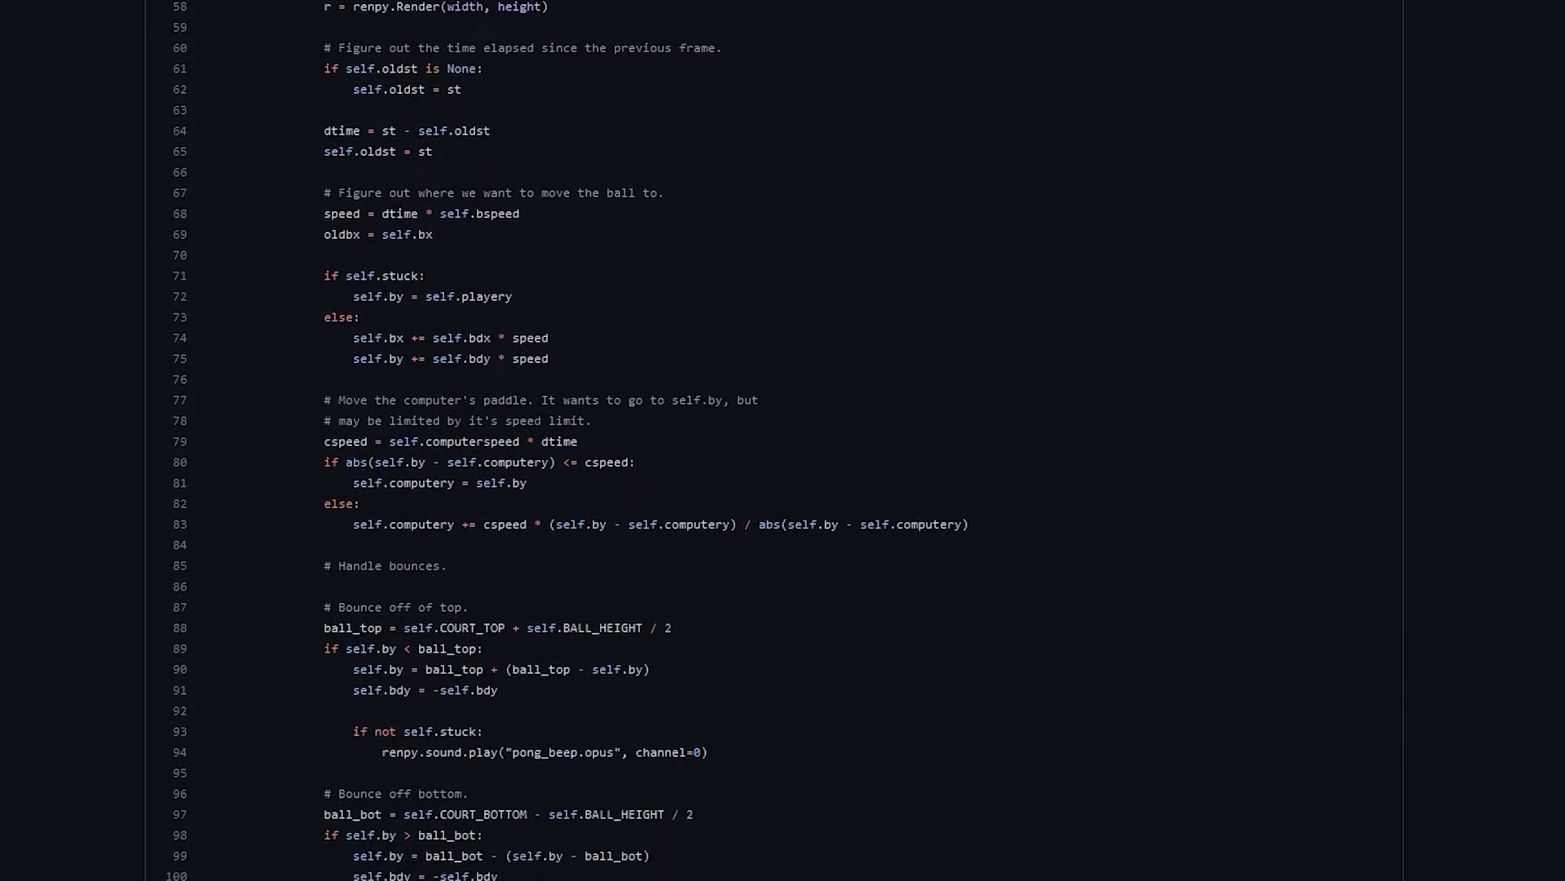
{"action": "scroll", "scroll_direction": "down", "scroll_amount": 3}
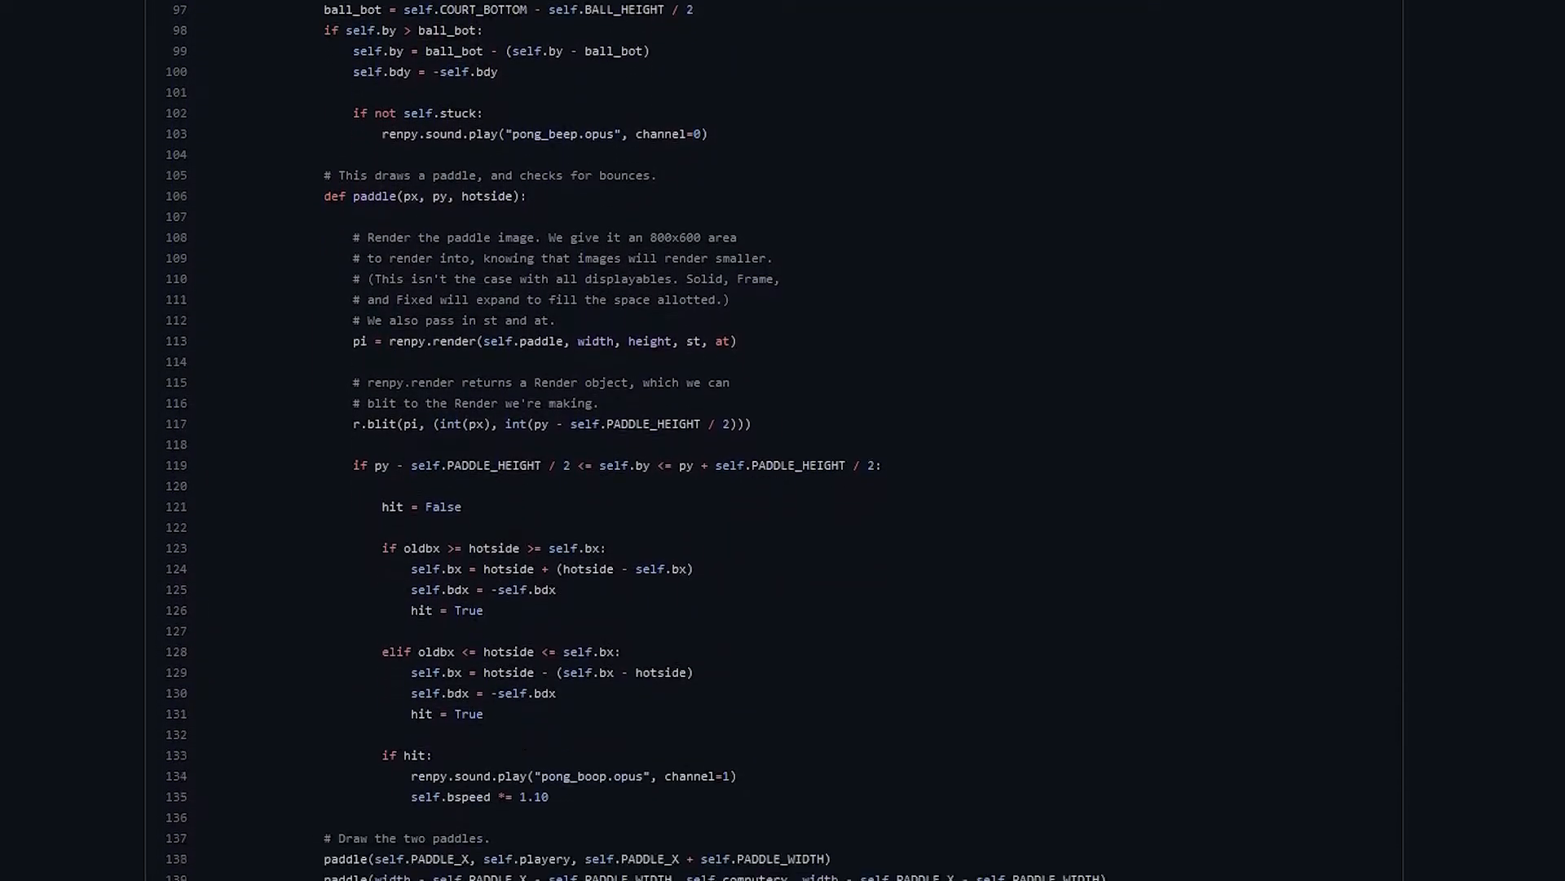
{"action": "scroll", "scroll_direction": "down", "scroll_amount": 3}
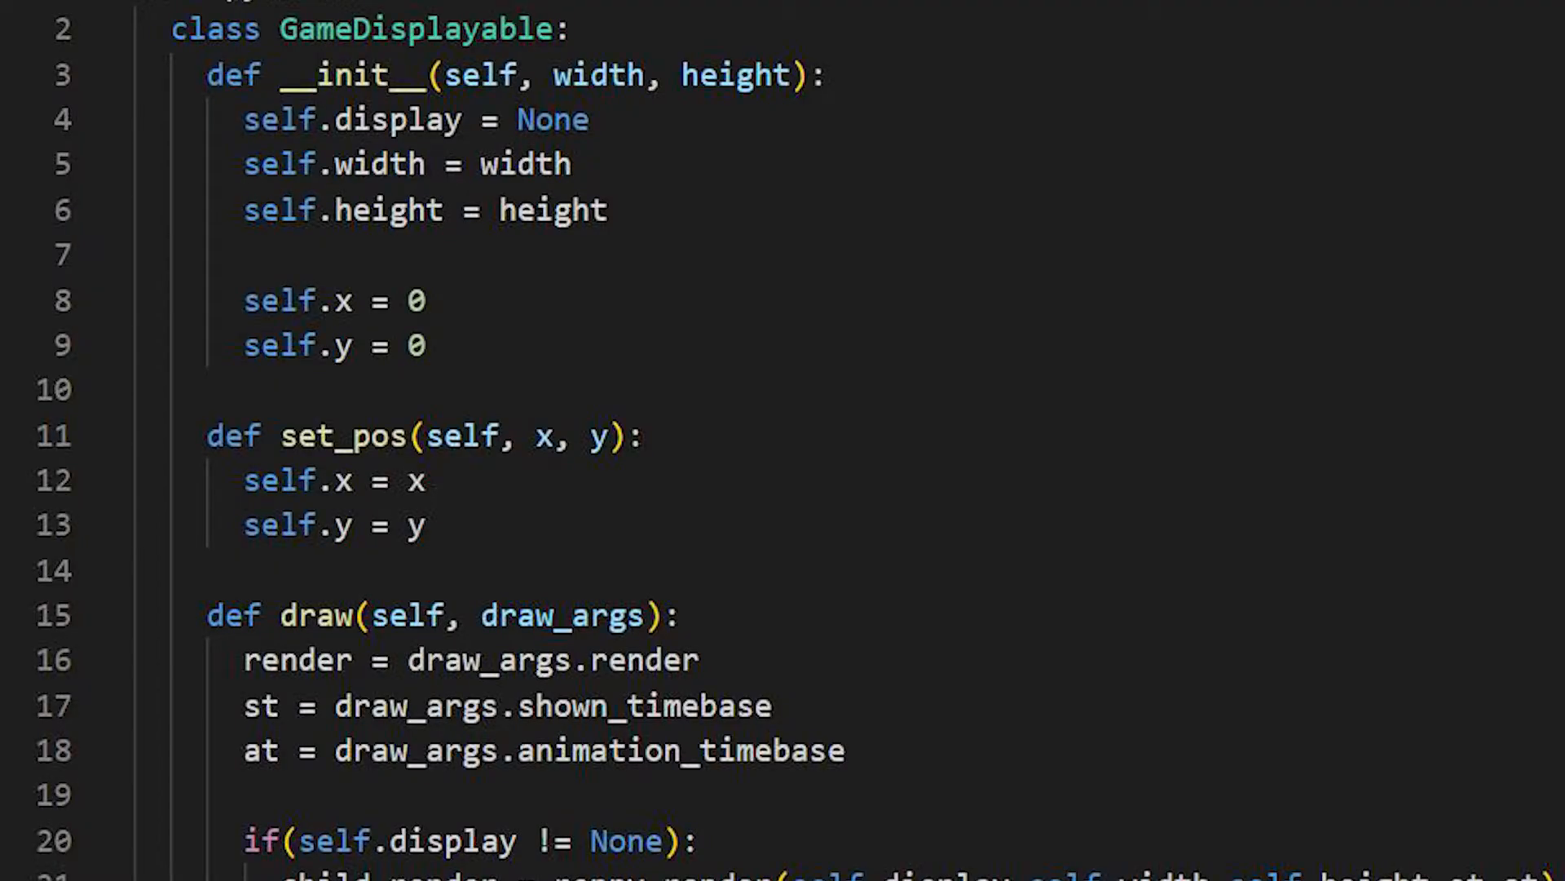
- Scroll the GameDisplayable file before opening the InvaderManager source
{"action": "scroll", "scroll_direction": "down", "scroll_amount": 3}
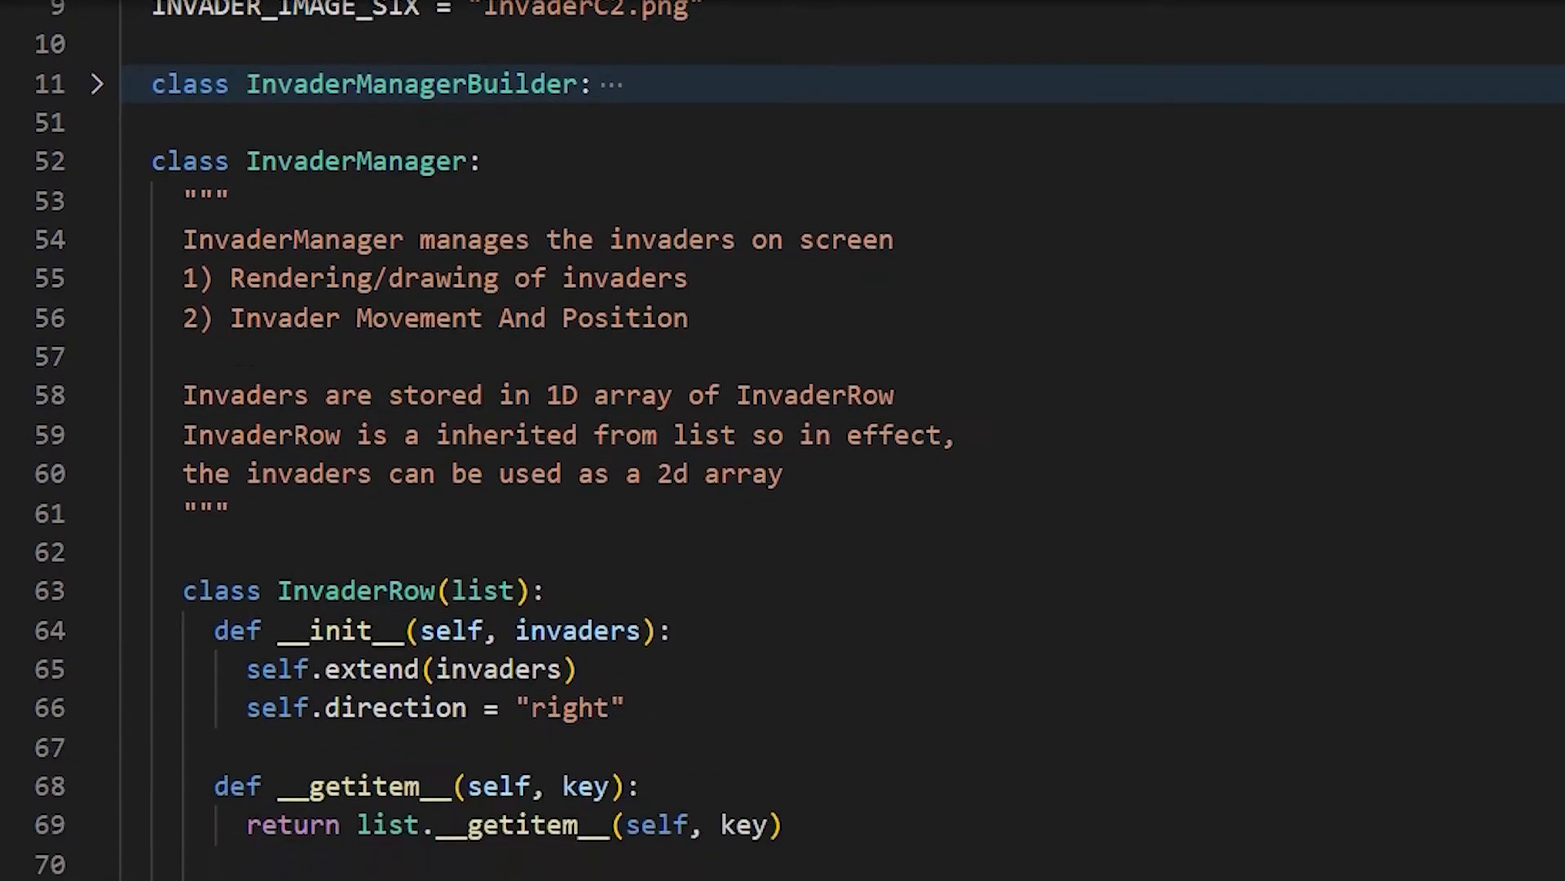
- Scroll through the InvaderManager __init__ constructor
{"action": "scroll", "scroll_direction": "down", "scroll_amount": 3}
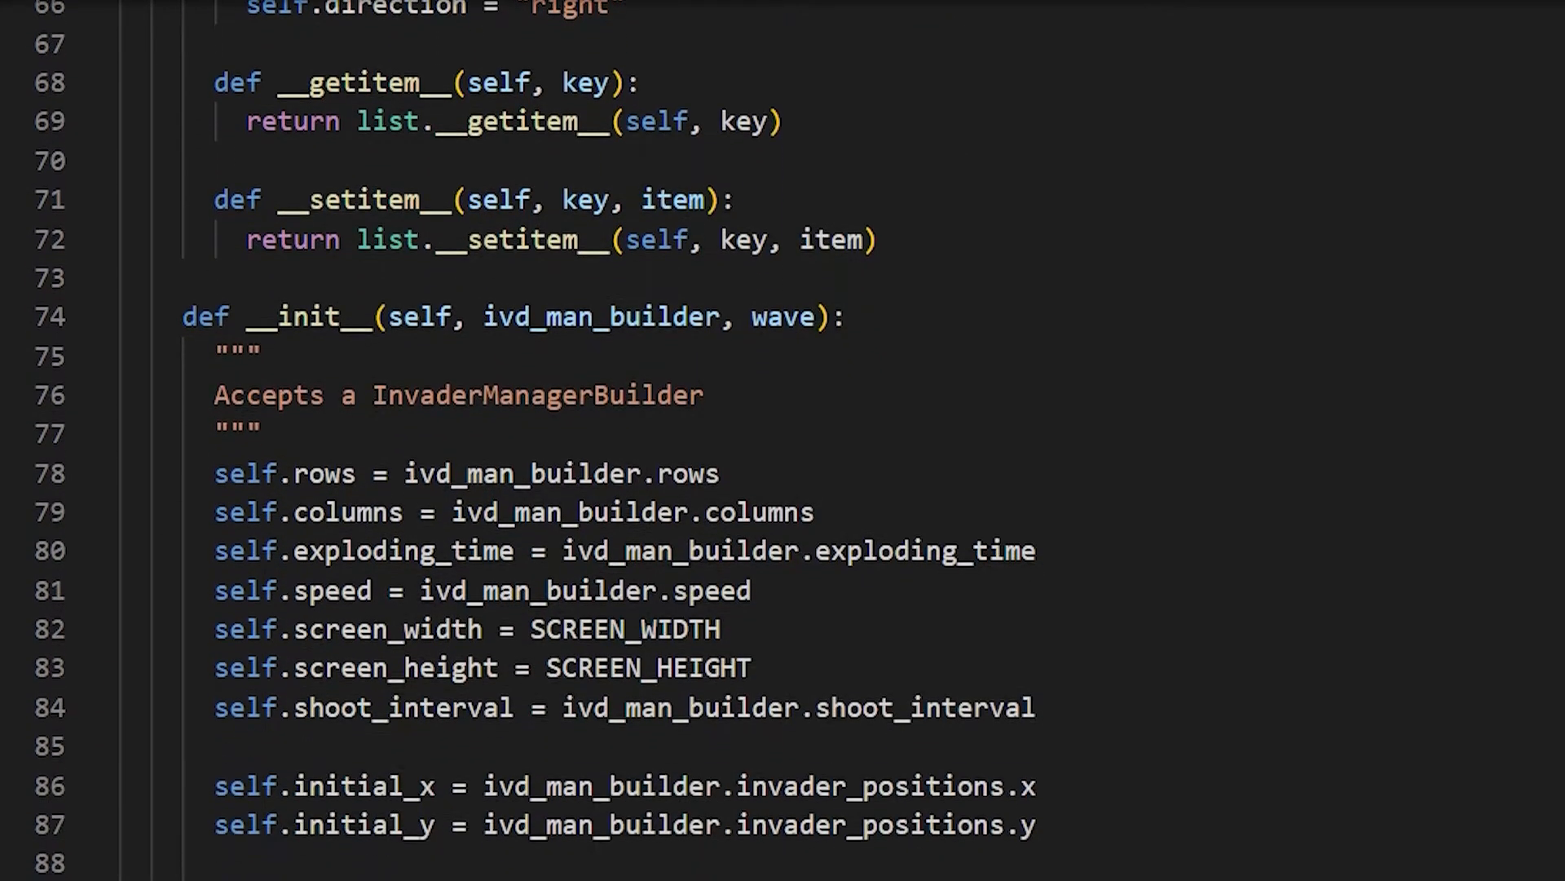
{"action": "scroll", "scroll_direction": "down", "scroll_amount": 3}
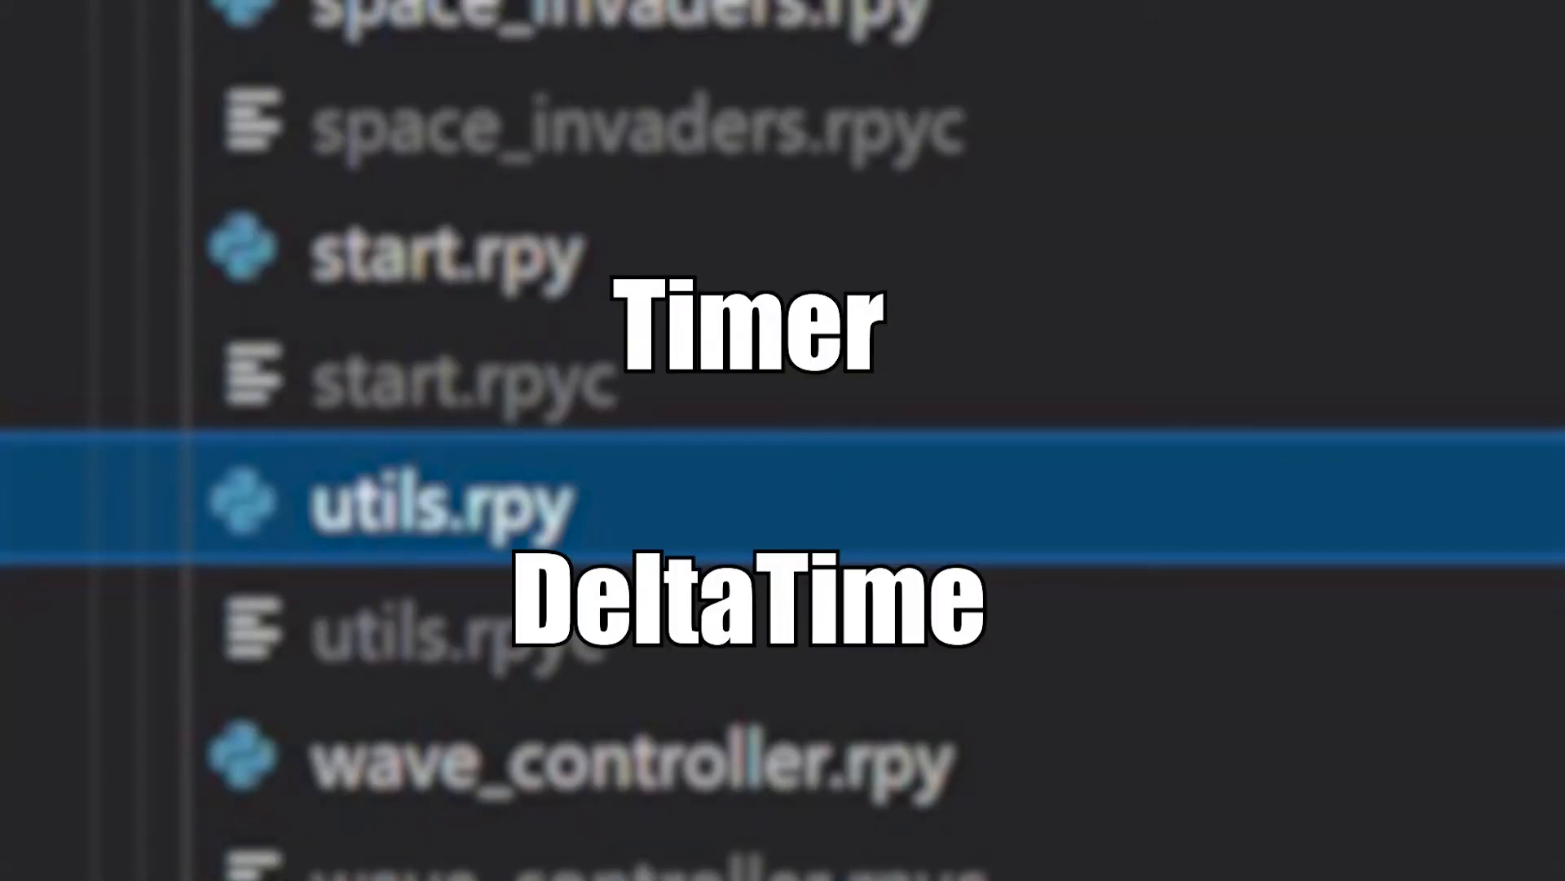
- Open utils.rpy and scroll through its Timer class
{"action": "left_click", "coordinate": [440, 503]}
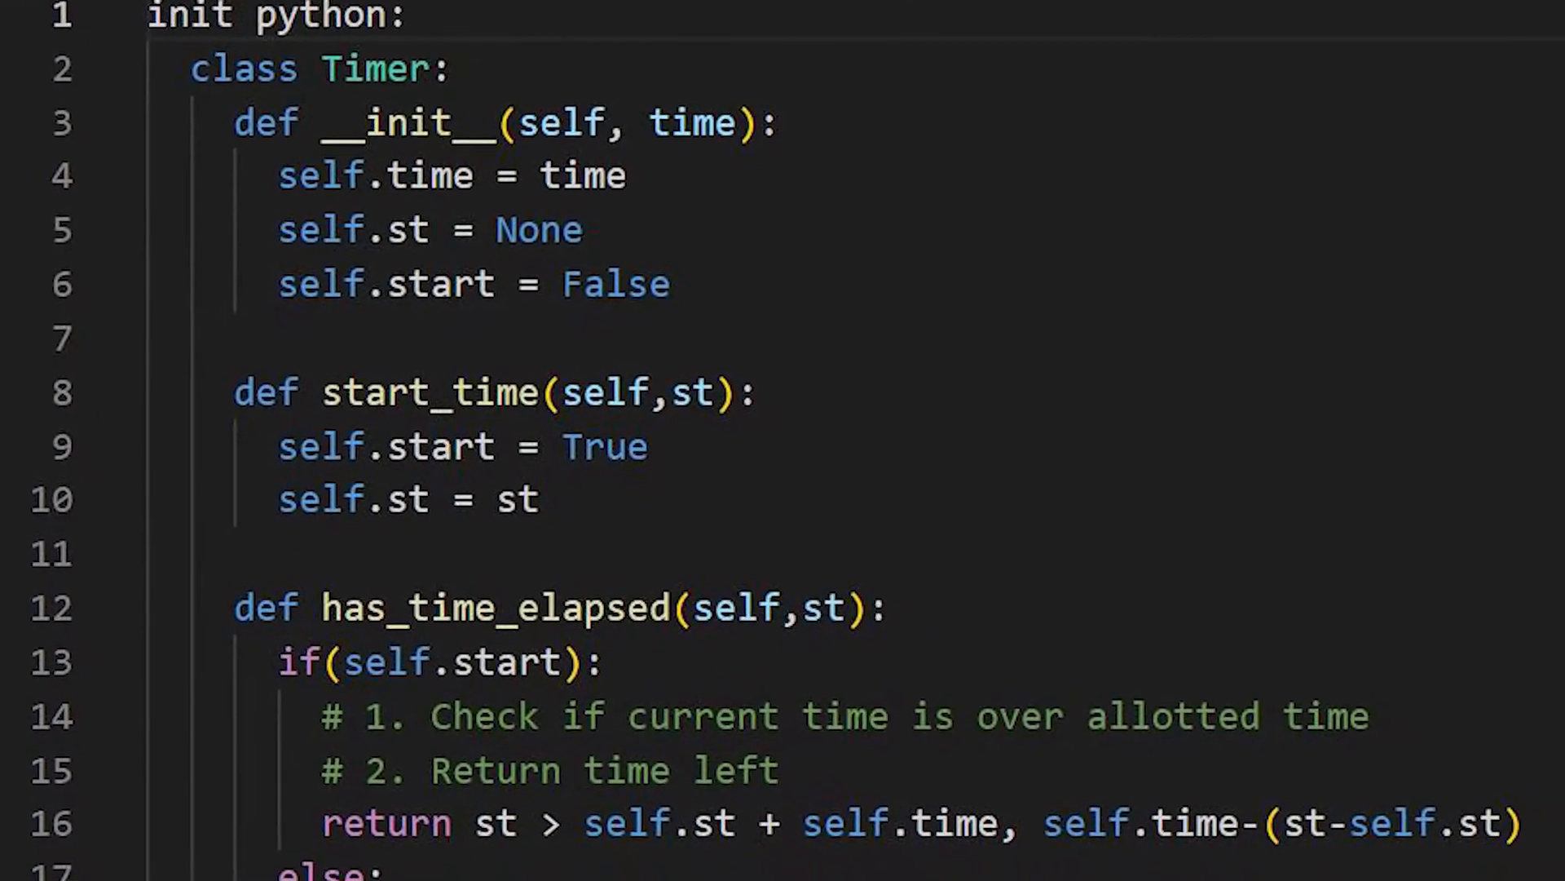
{"action": "scroll", "scroll_direction": "down", "scroll_amount": 3}
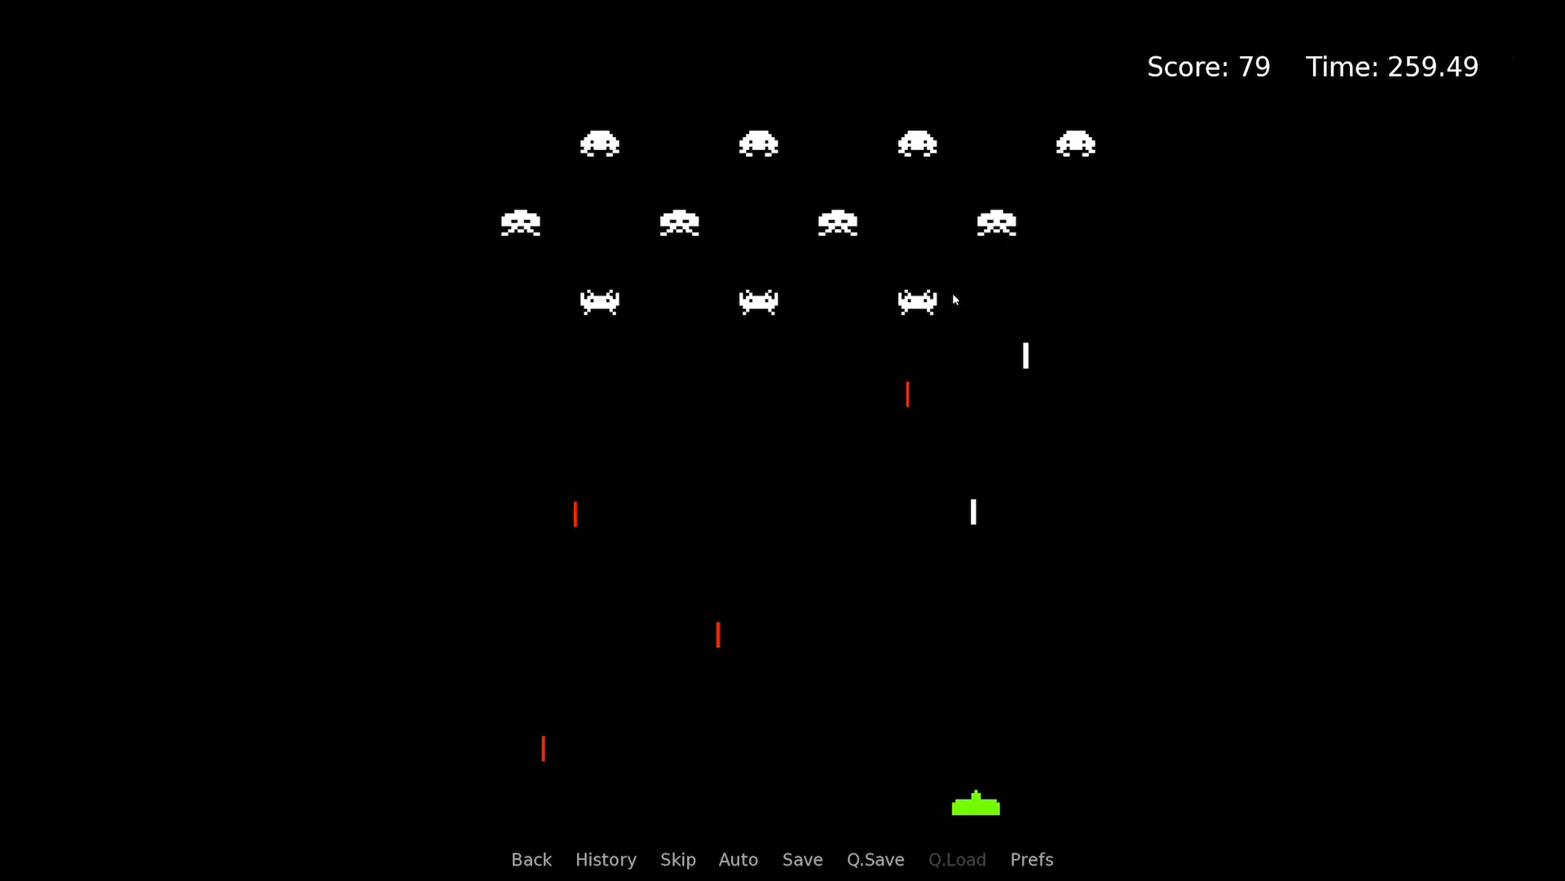
- Review the SpaceInvaders class's render, event and bullet-manager code
{"action": "key", "text": "alt+tab"}
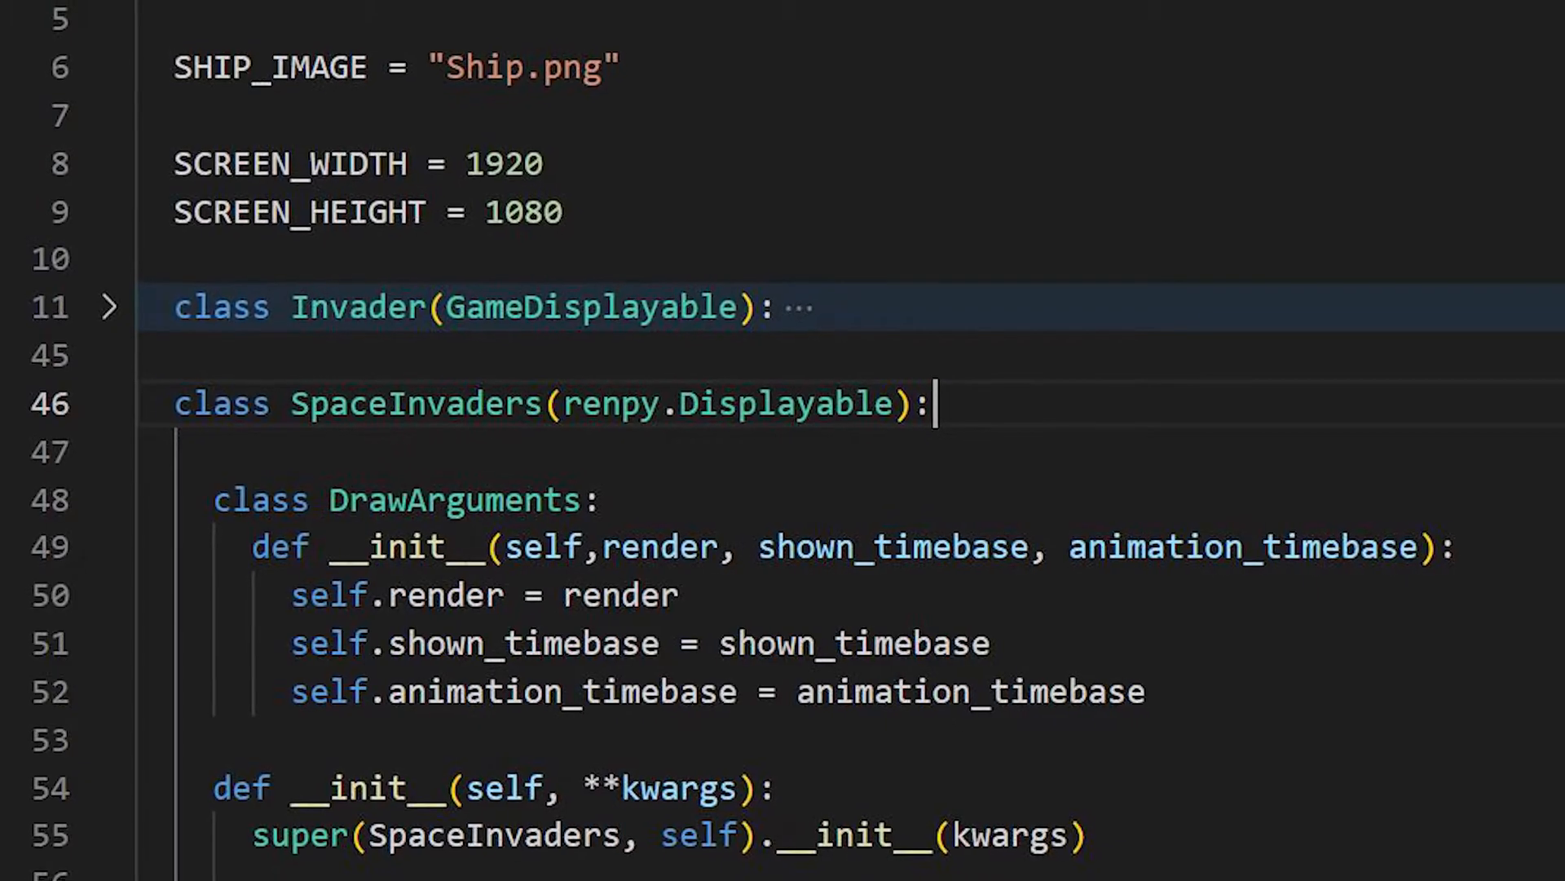
{"action": "scroll", "scroll_direction": "up", "scroll_amount": 3}
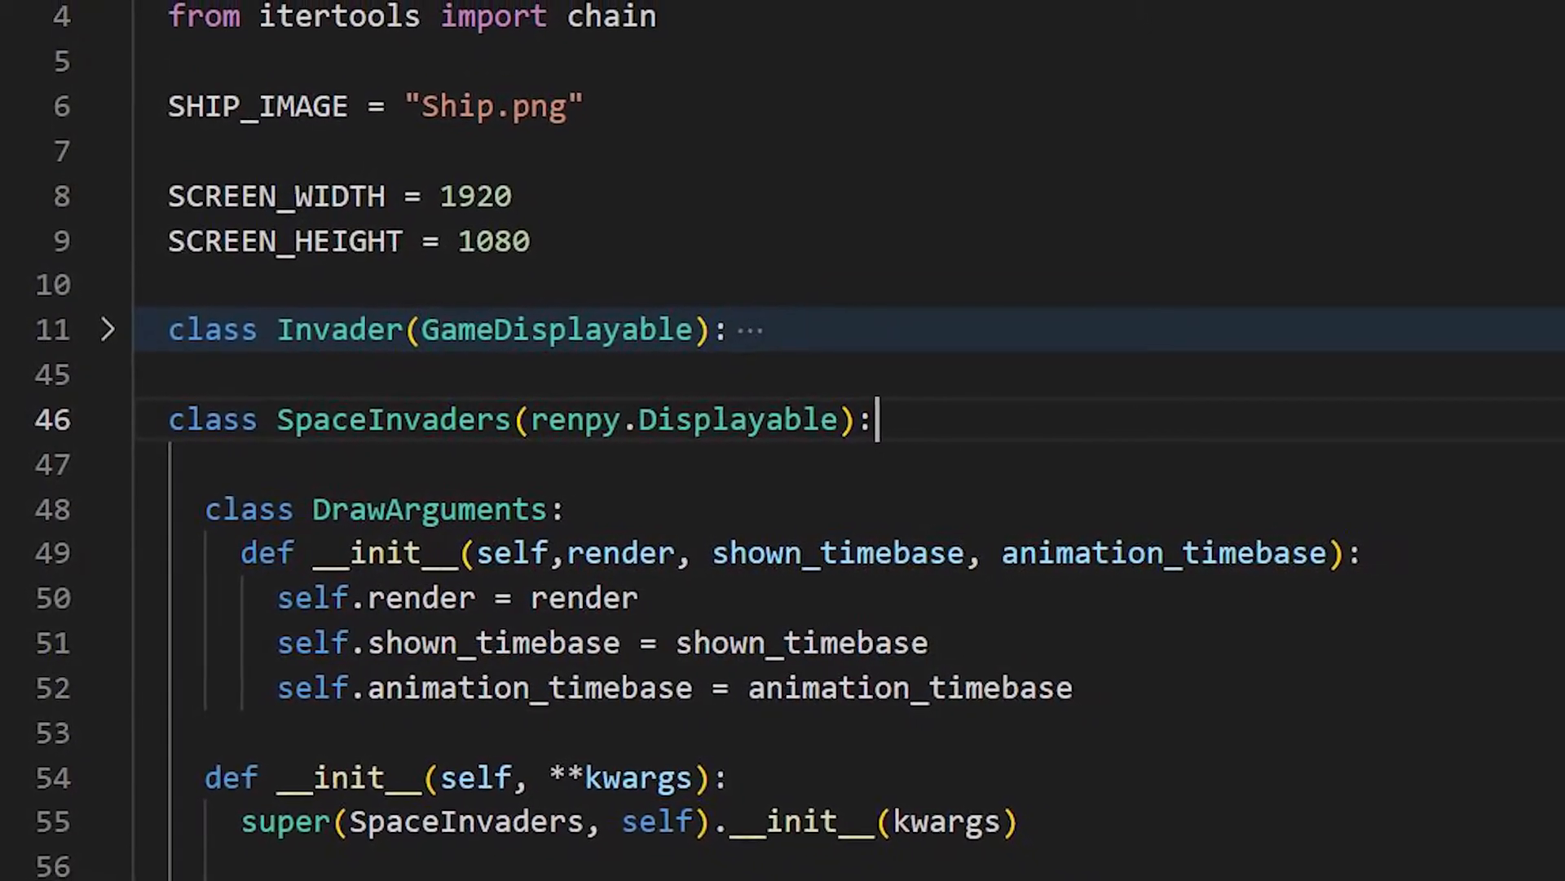
{"action": "scroll", "scroll_direction": "up", "scroll_amount": 3}
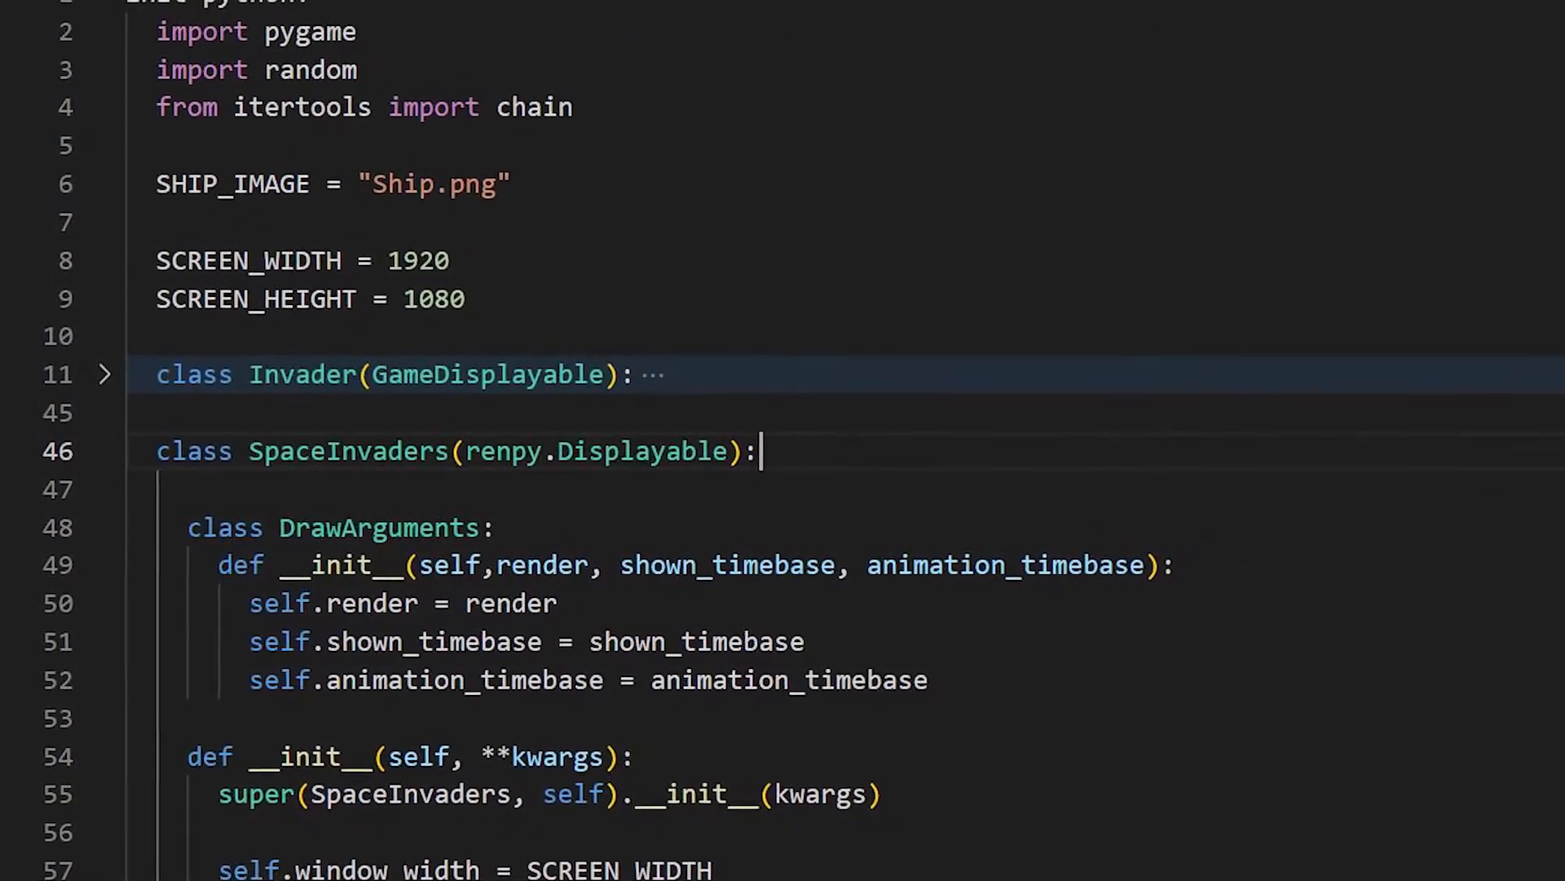
{"action": "scroll", "scroll_direction": "down", "scroll_amount": 3}
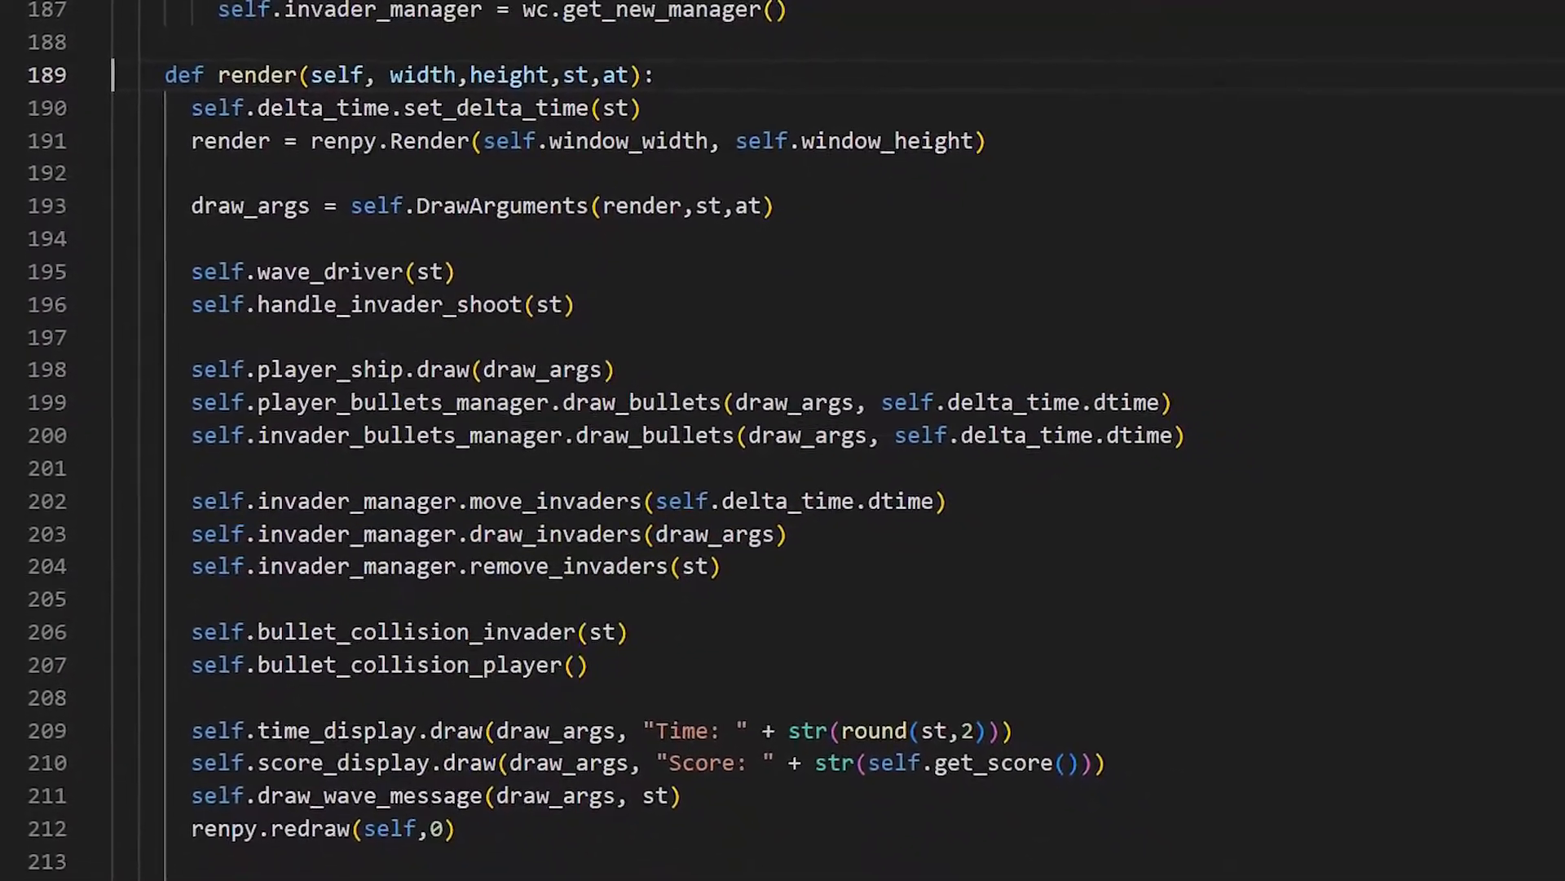
{"action": "scroll", "scroll_direction": "down", "scroll_amount": 3}
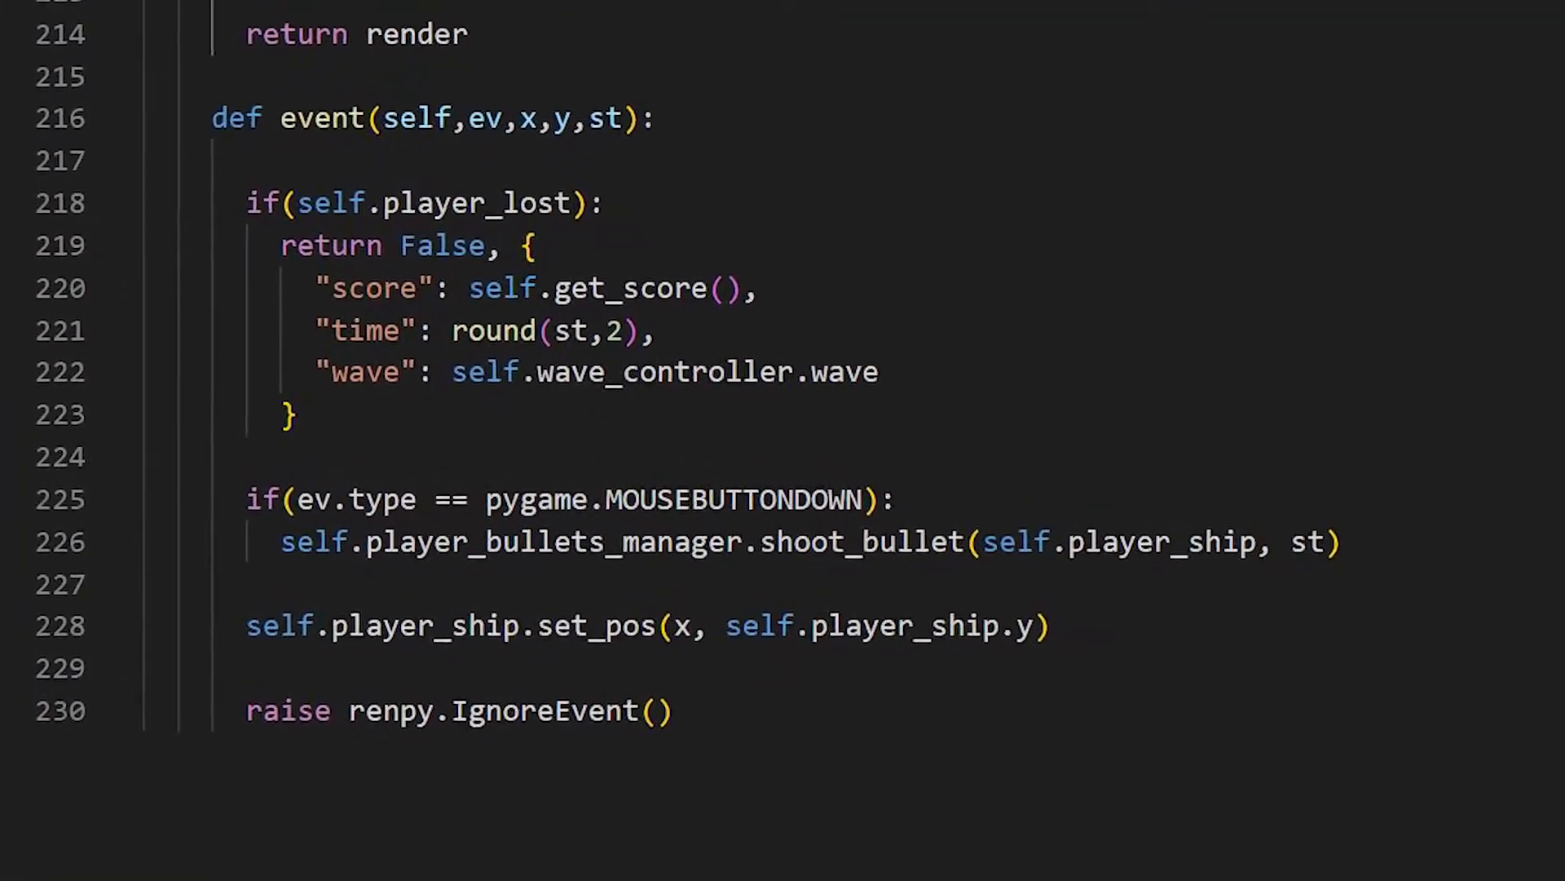
{"action": "scroll", "scroll_direction": "up", "scroll_amount": 3}
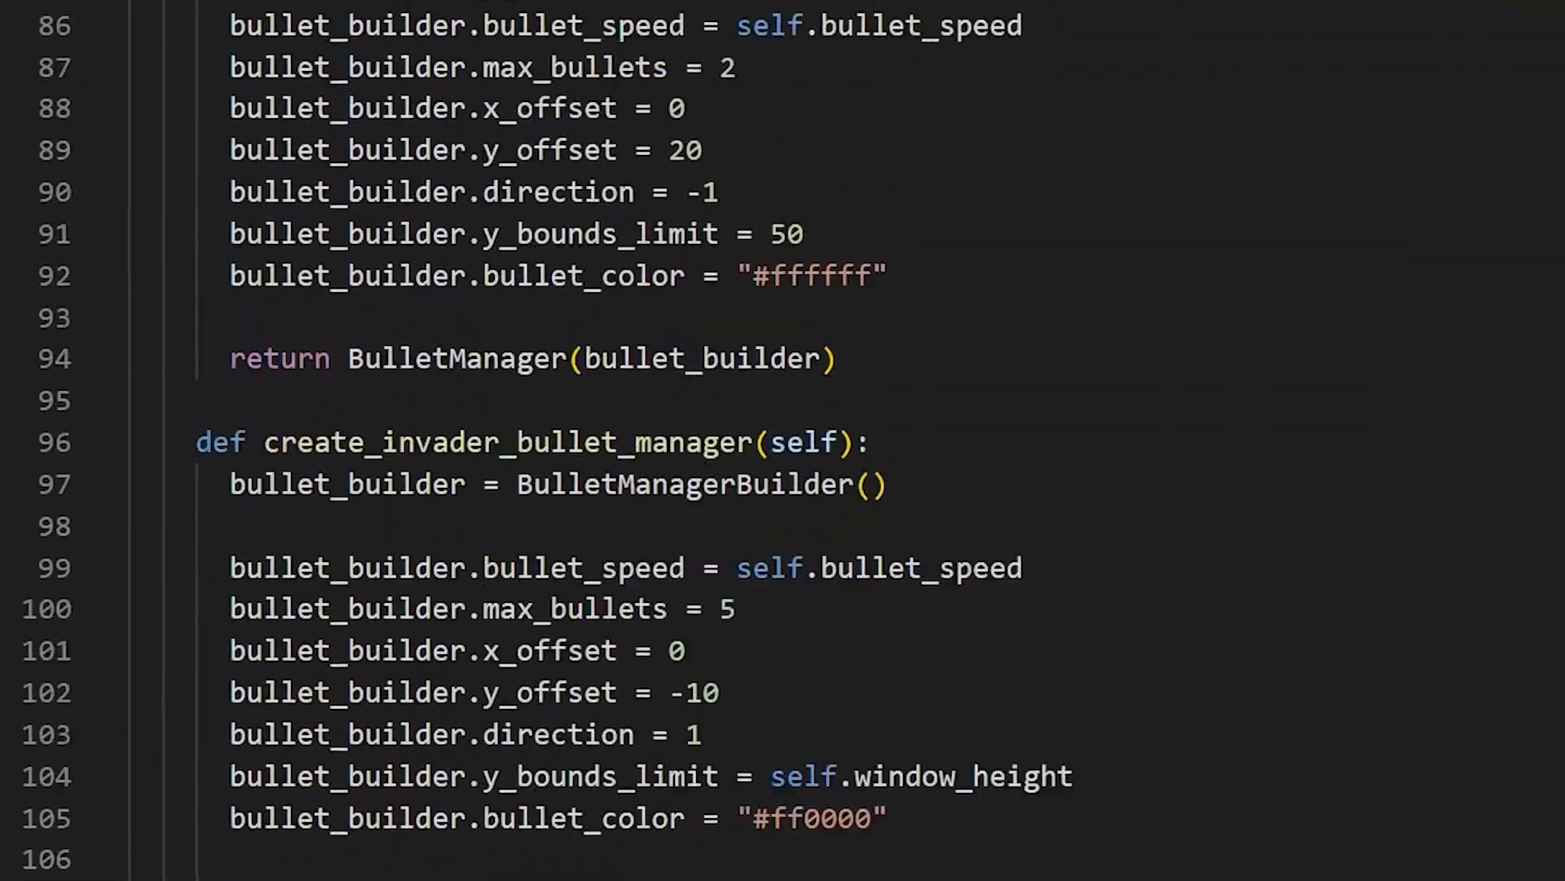
- Scroll InvaderManager to the code collecting each column's front invaders
{"action": "scroll", "scroll_direction": "down", "scroll_amount": 3}
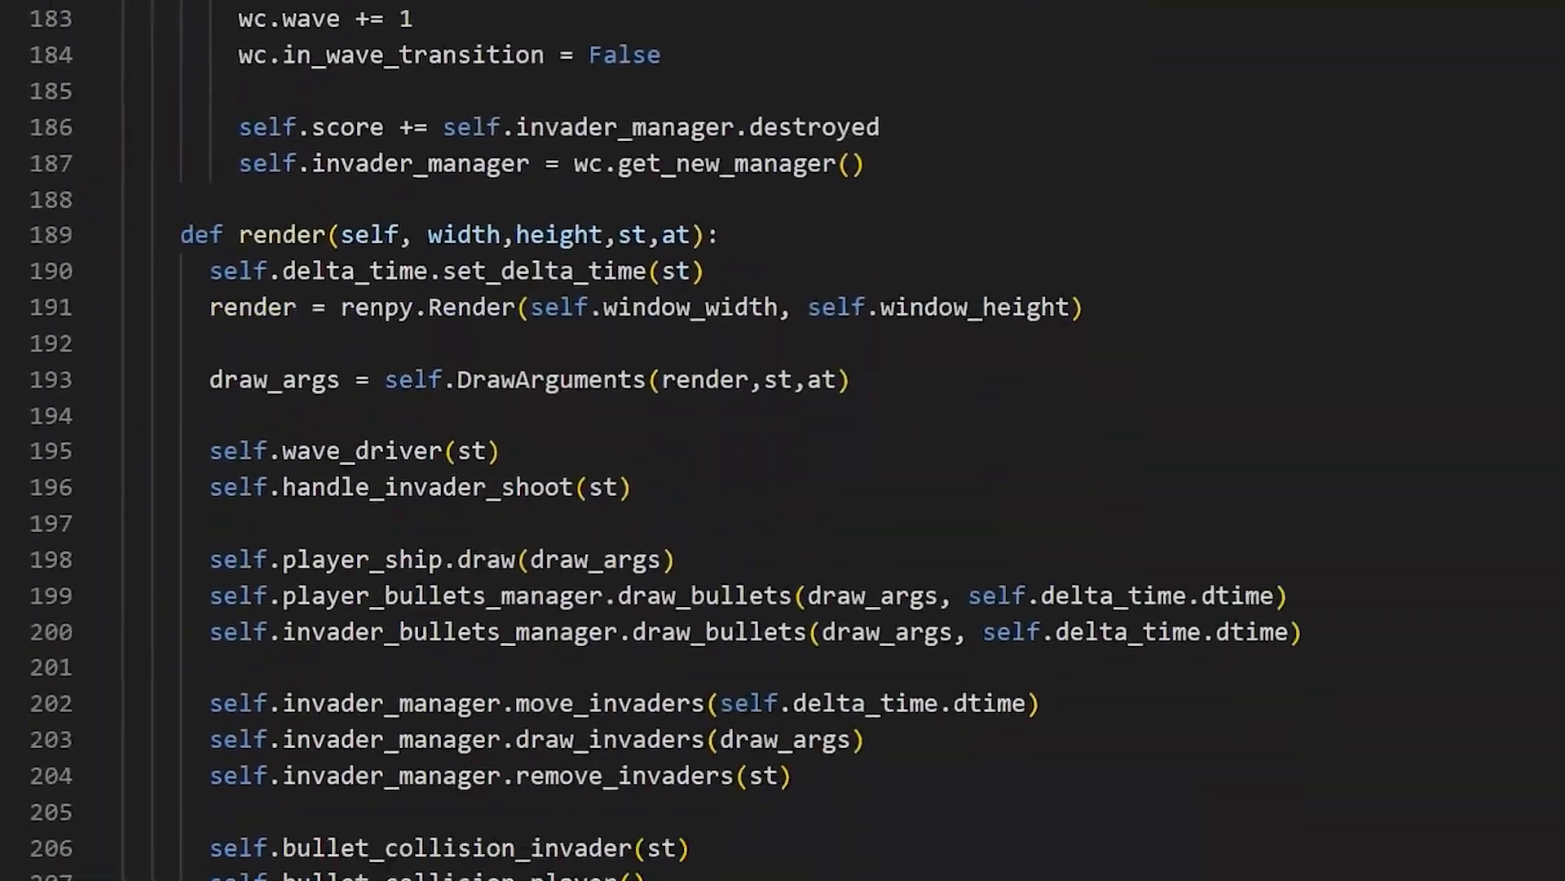
{"action": "scroll", "scroll_direction": "up", "scroll_amount": 3}
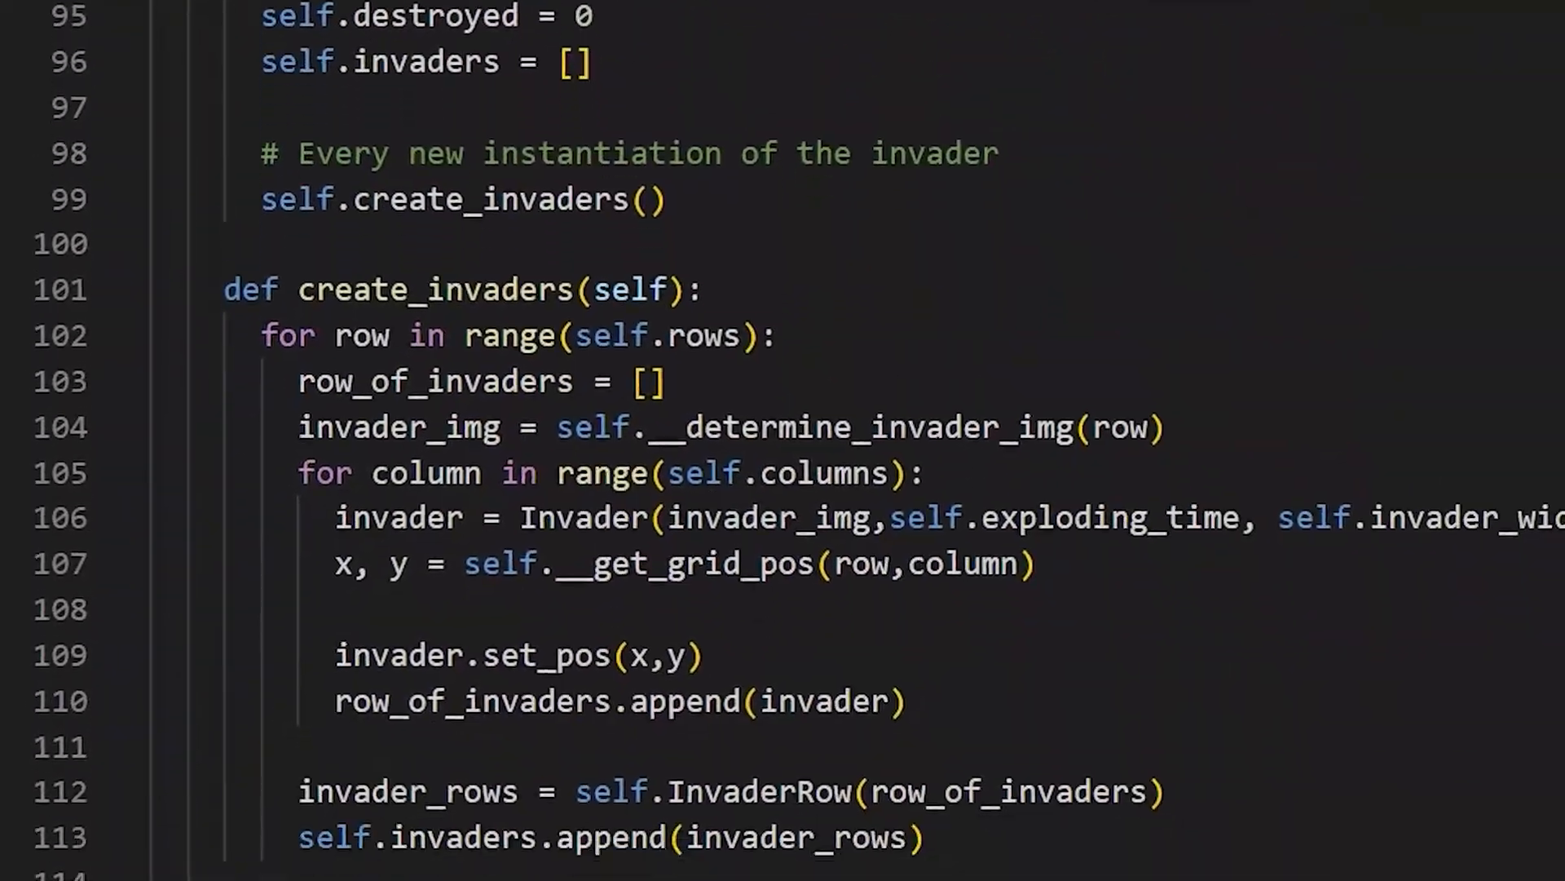
{"action": "scroll", "scroll_direction": "down", "scroll_amount": 3}
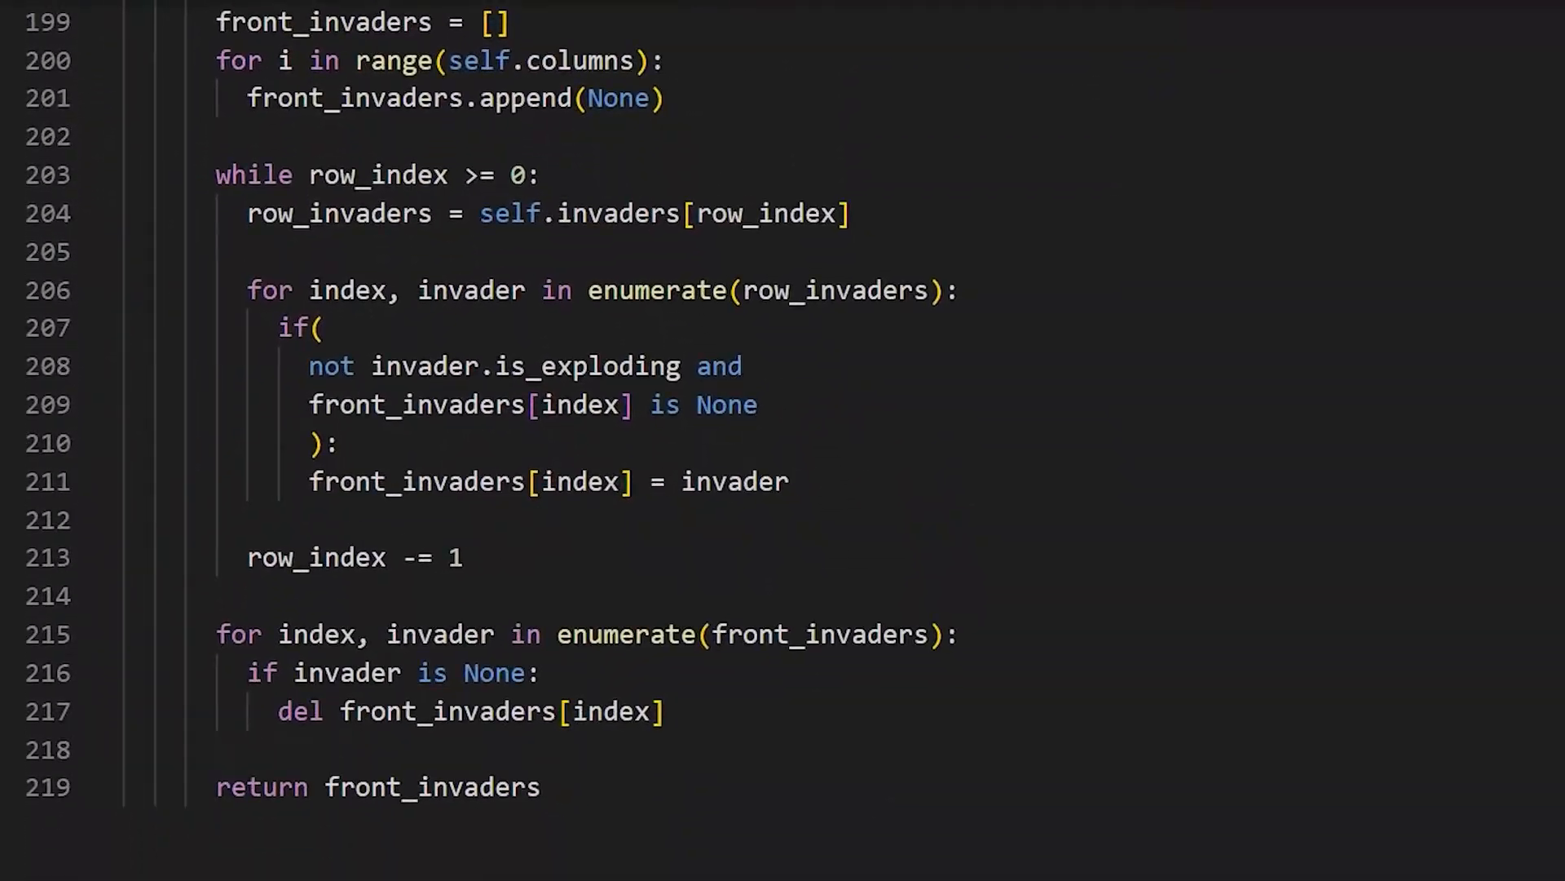